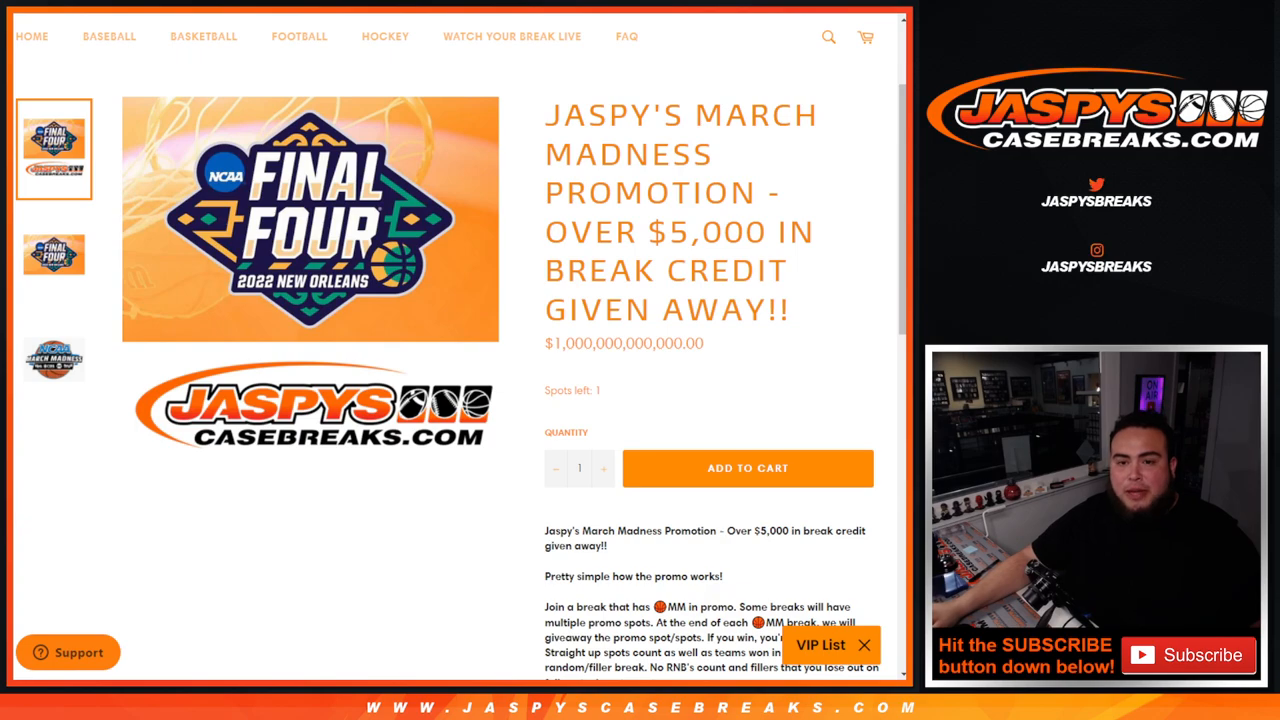
Step: Paste the 31 customer names into RANDOM.ORG's List Randomizer and reach the Randomize button
{"action": "scroll", "scroll_direction": "down", "scroll_amount": 3}
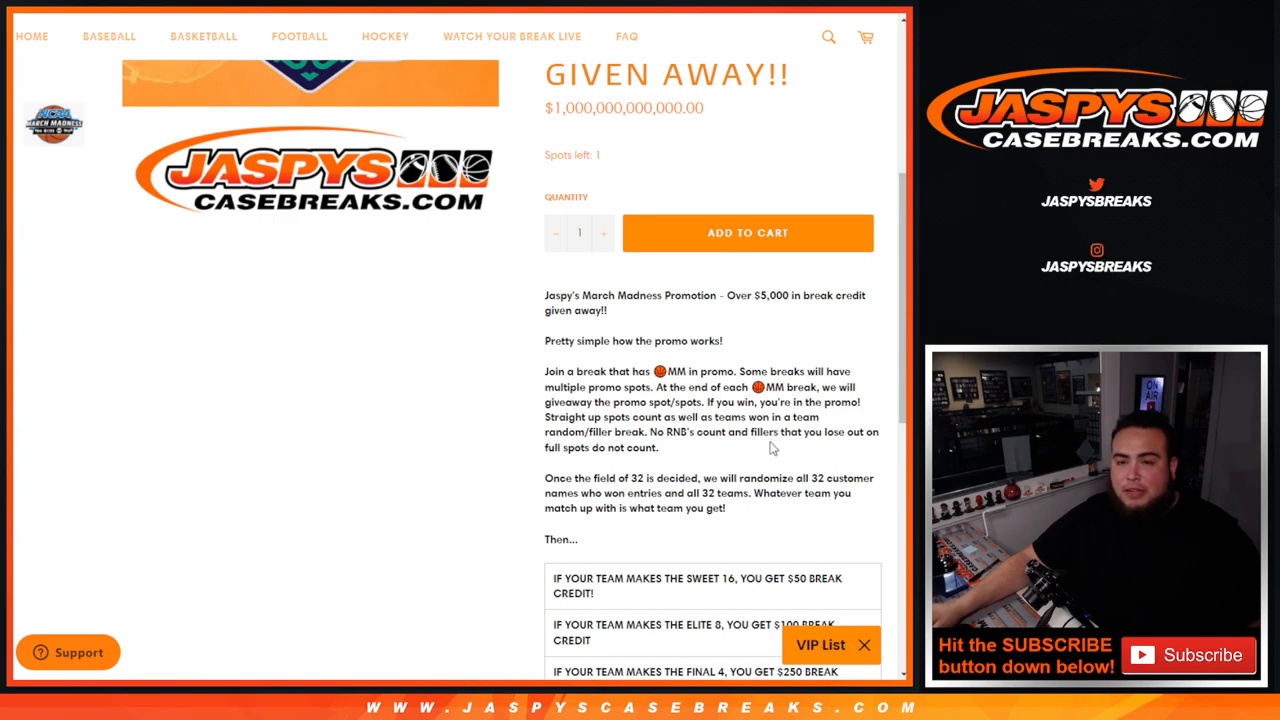
{"action": "mouse_move", "coordinate": [507, 431]}
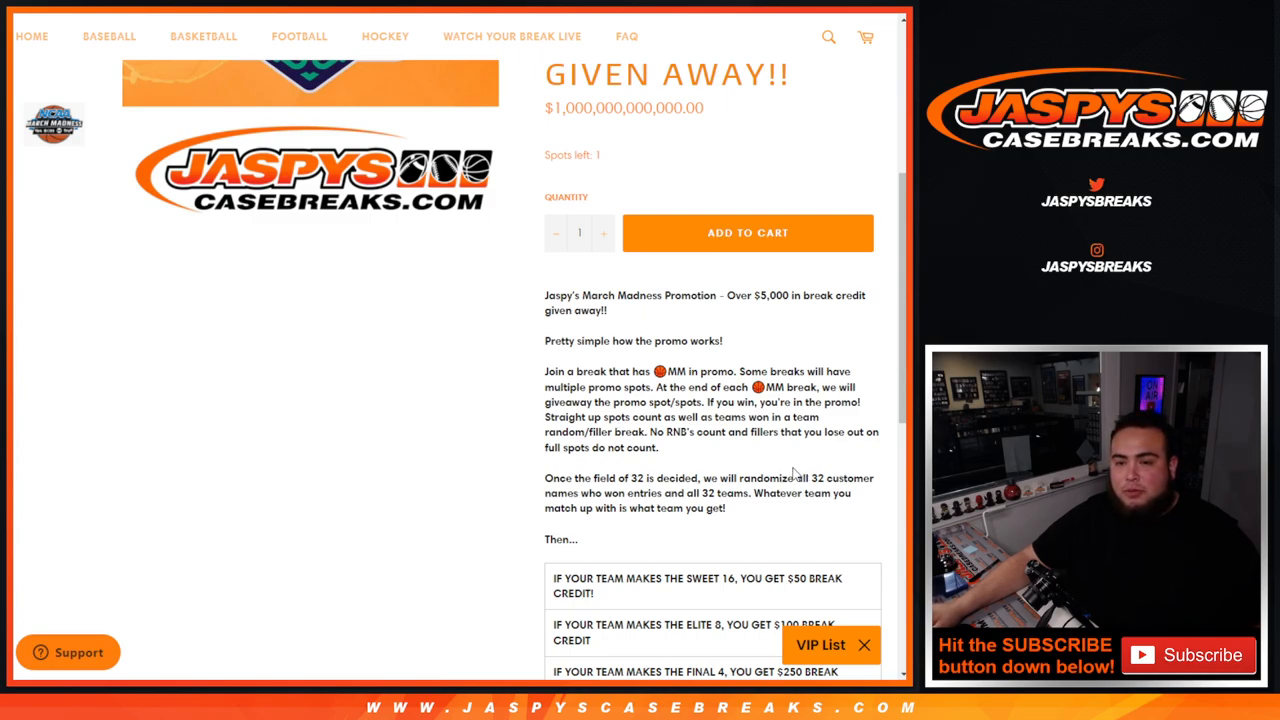
{"action": "scroll", "scroll_direction": "down", "scroll_amount": 3}
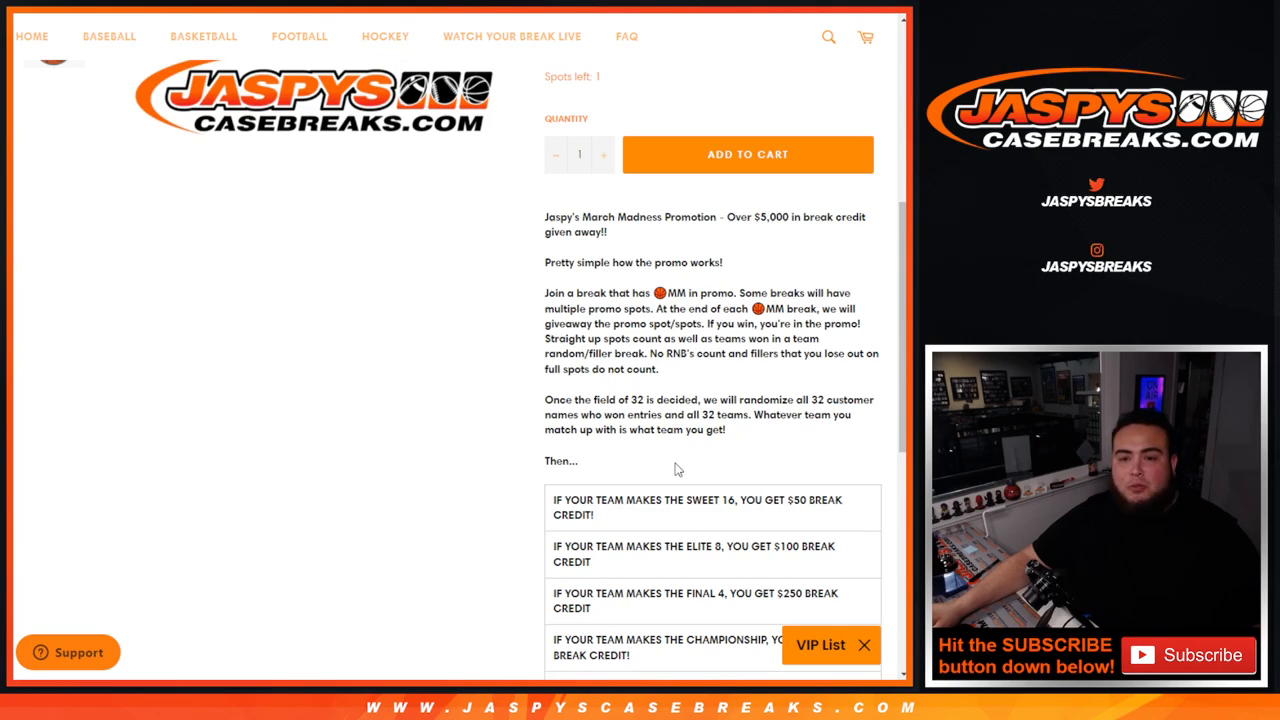
{"action": "scroll", "scroll_direction": "down", "scroll_amount": 3}
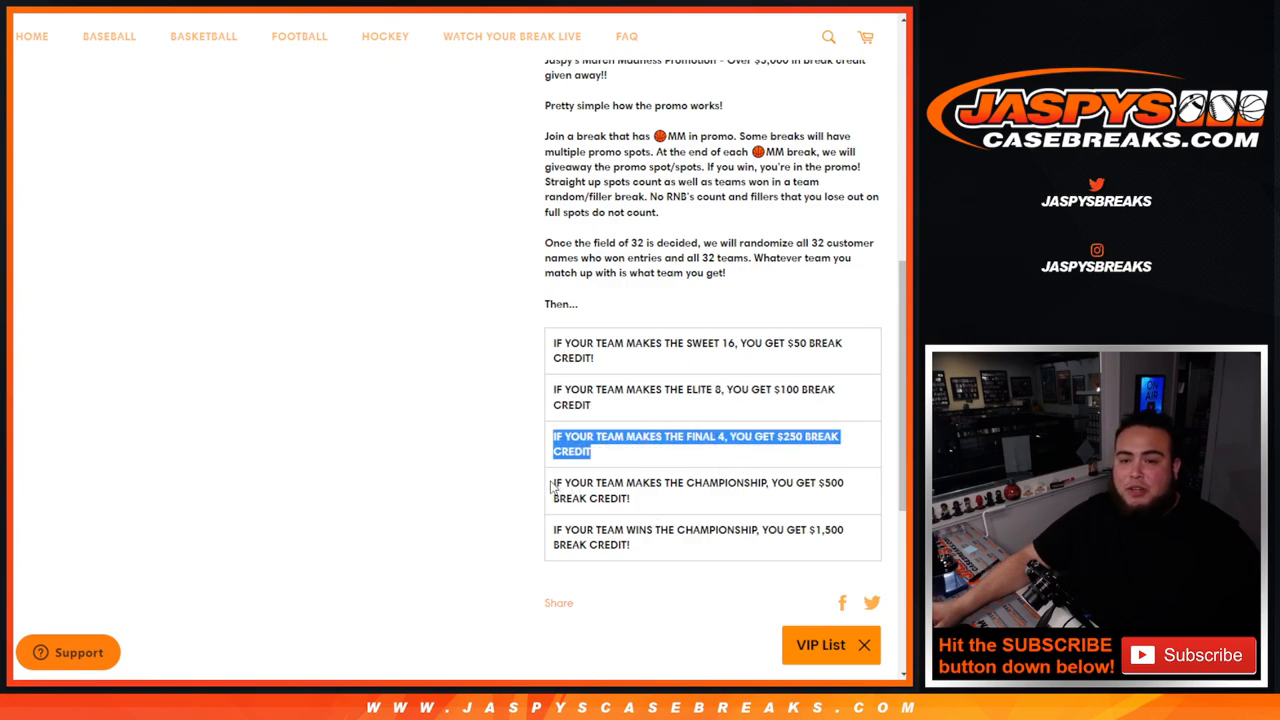
{"action": "left_click", "coordinate": [698, 490]}
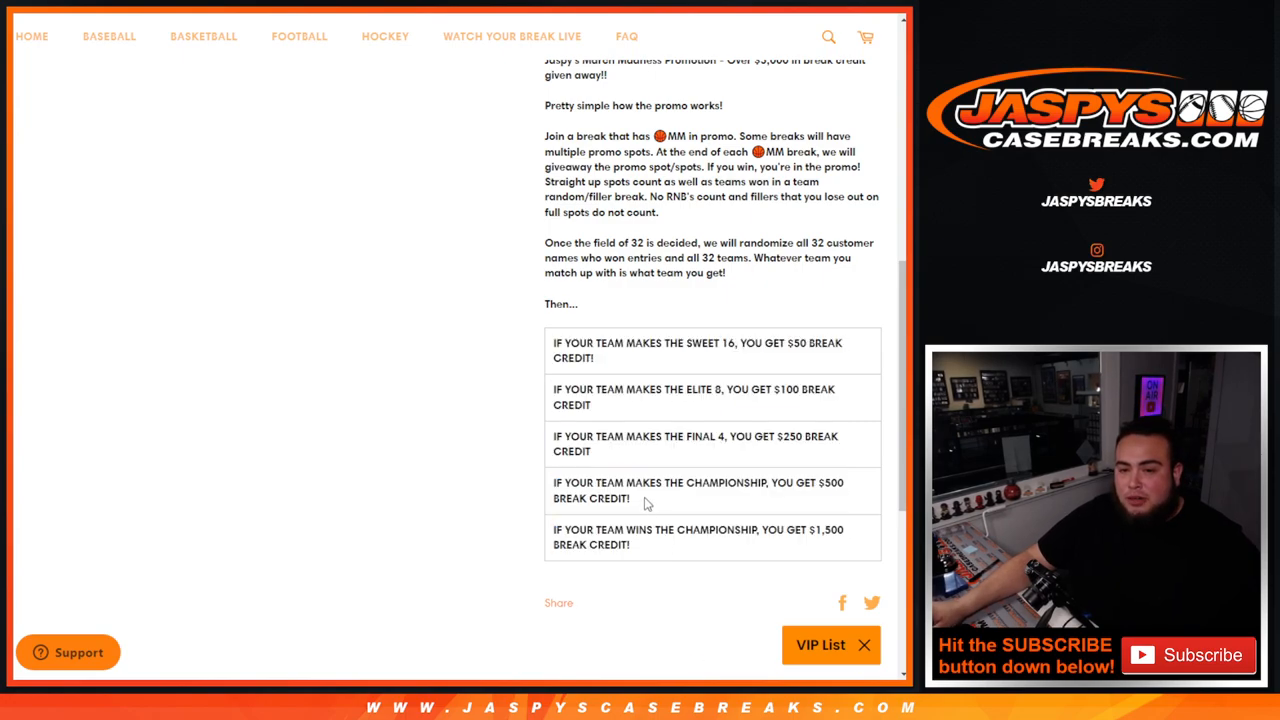
{"action": "left_click_drag", "start_coordinate": [551, 343], "coordinate": [645, 505]}
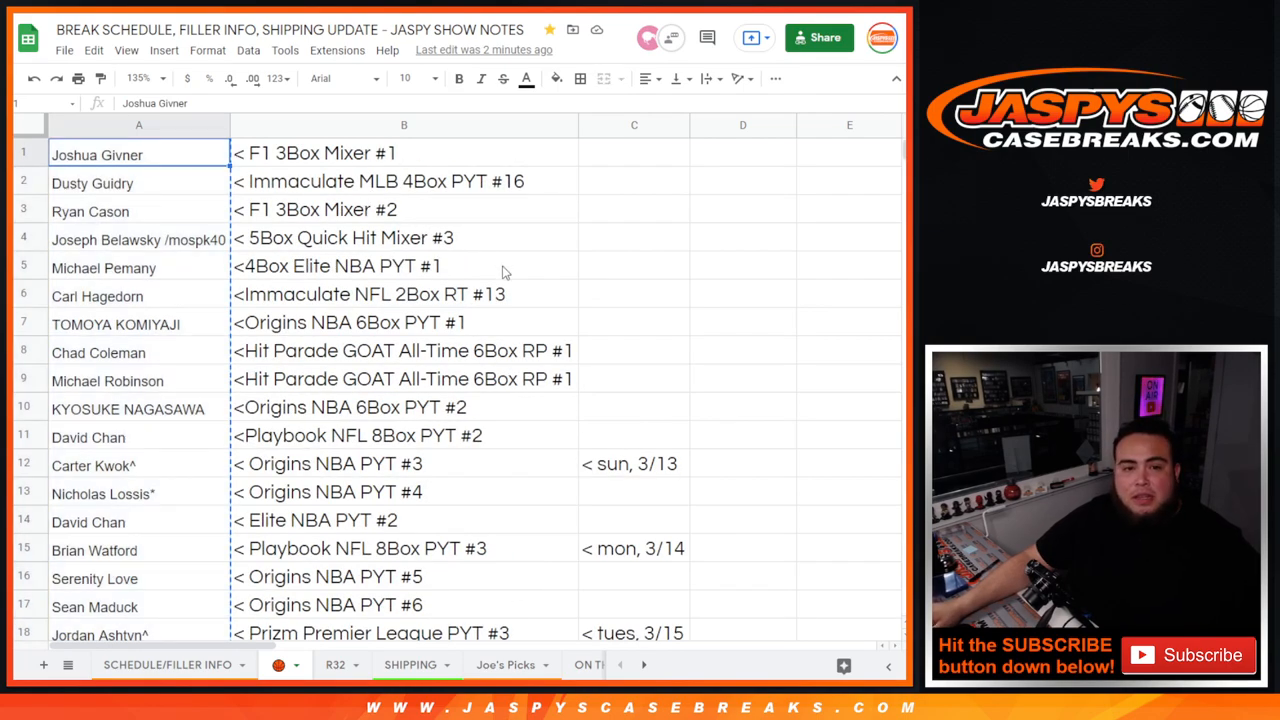
{"action": "scroll", "scroll_direction": "down", "scroll_amount": 3}
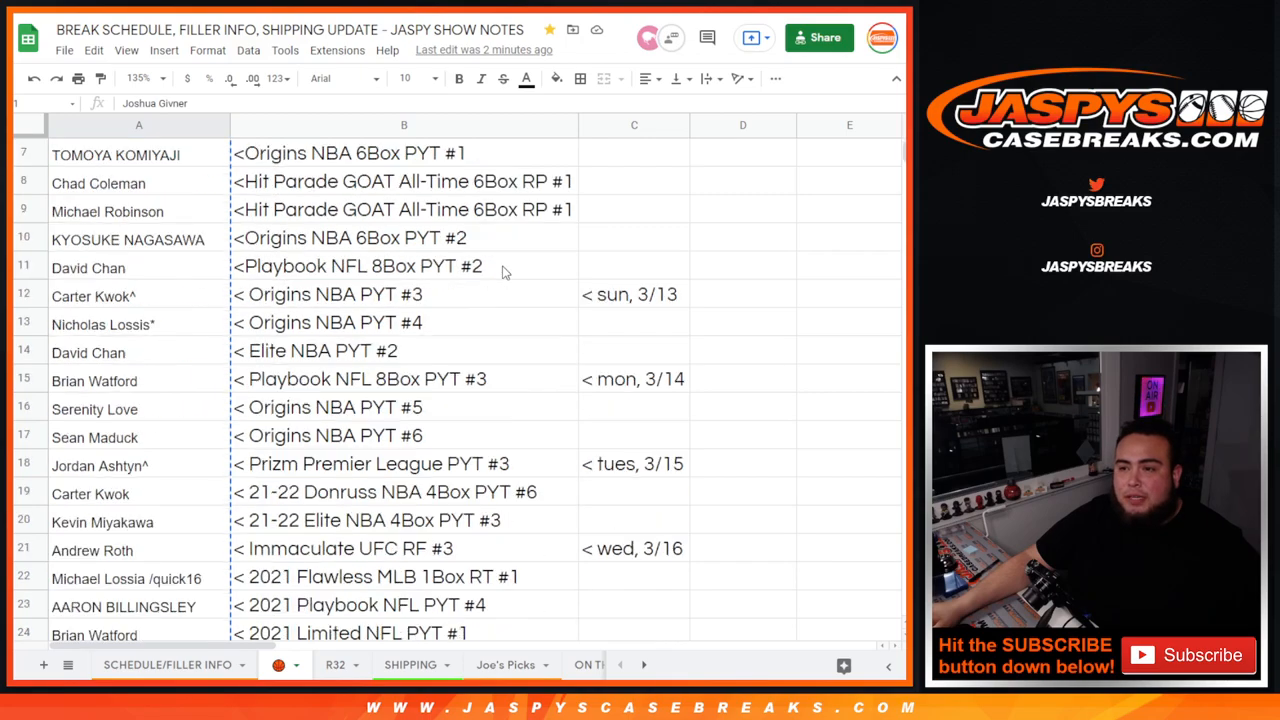
{"action": "scroll", "scroll_direction": "down", "scroll_amount": 3}
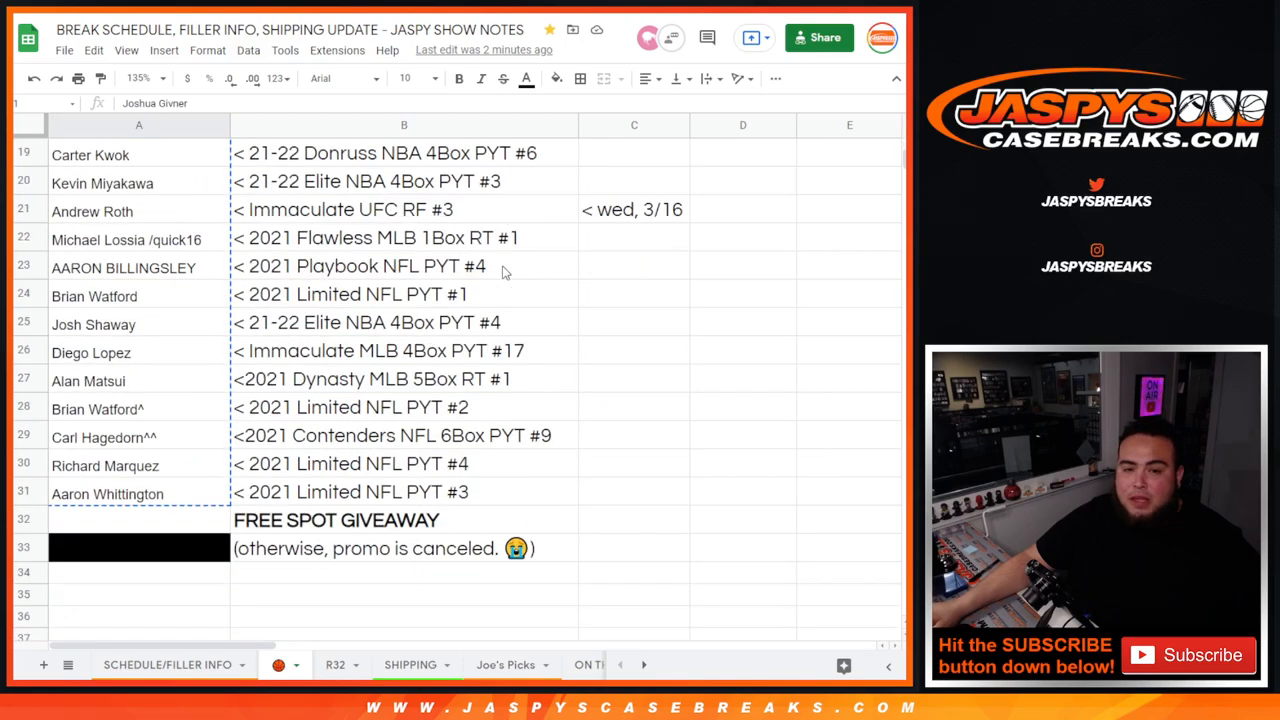
{"action": "scroll", "scroll_direction": "down", "scroll_amount": 3}
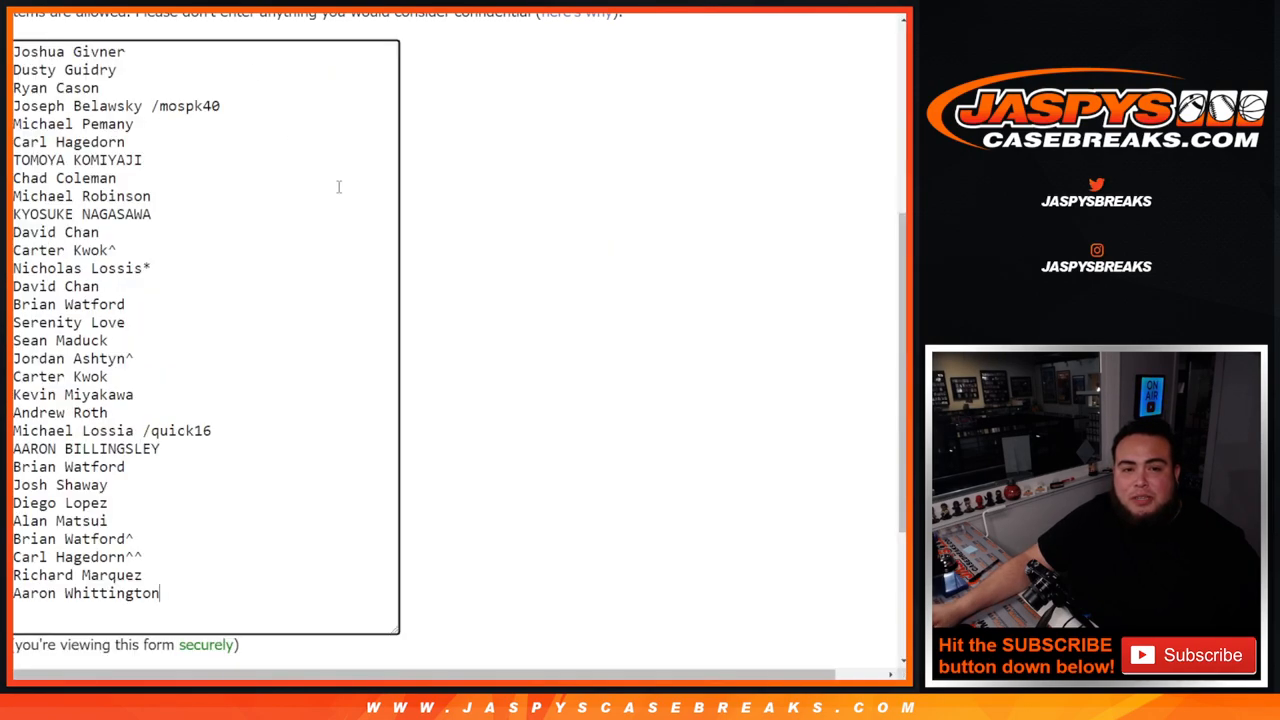
{"action": "mouse_move", "coordinate": [507, 362]}
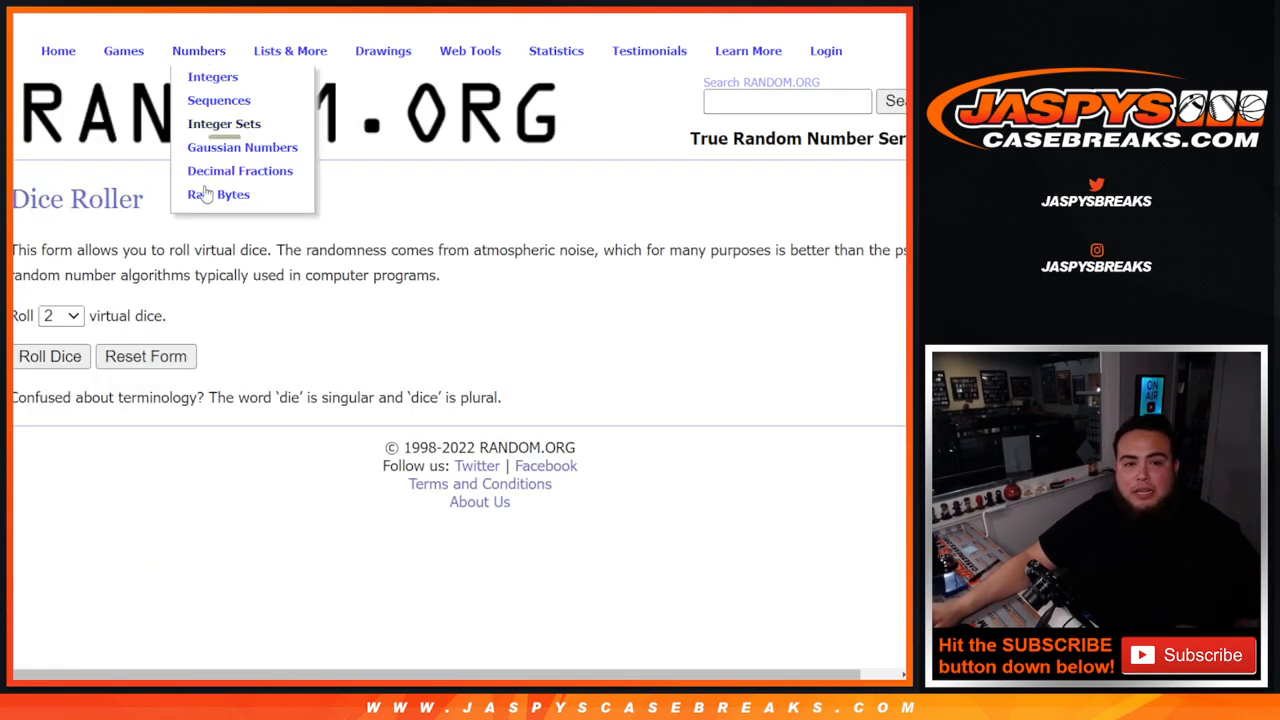
{"action": "left_click", "coordinate": [49, 356]}
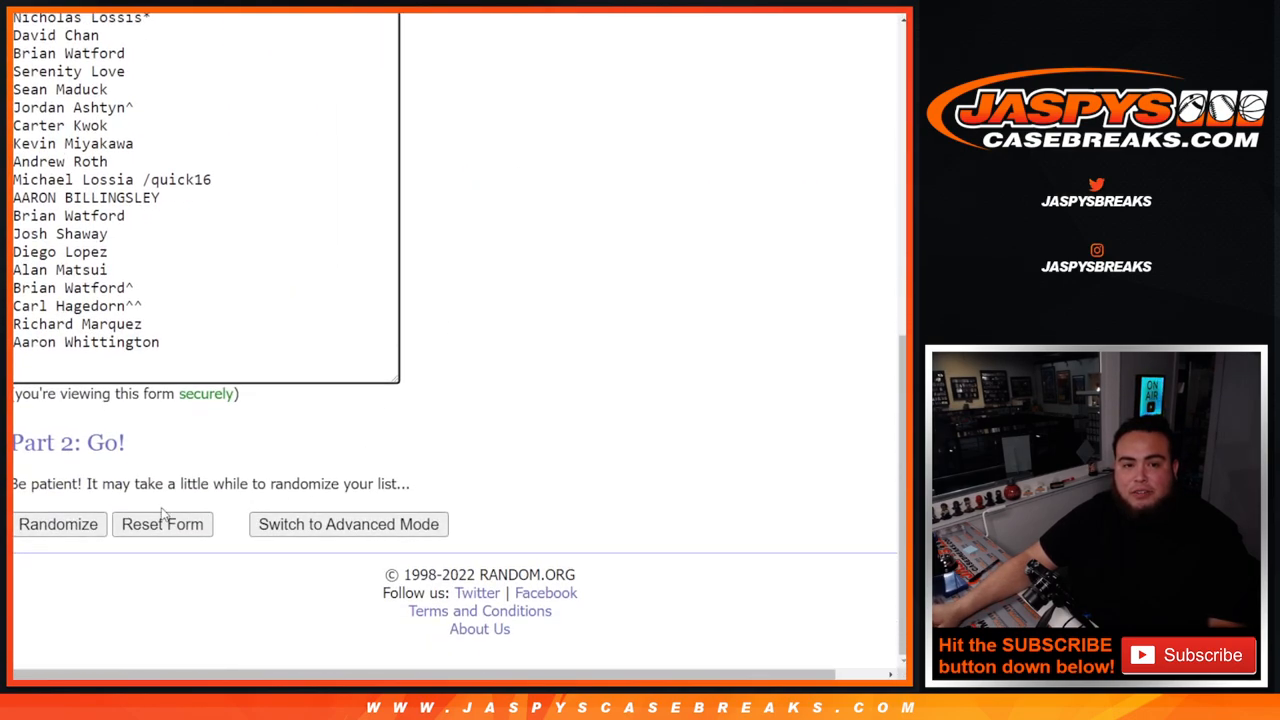
{"action": "left_click", "coordinate": [58, 524]}
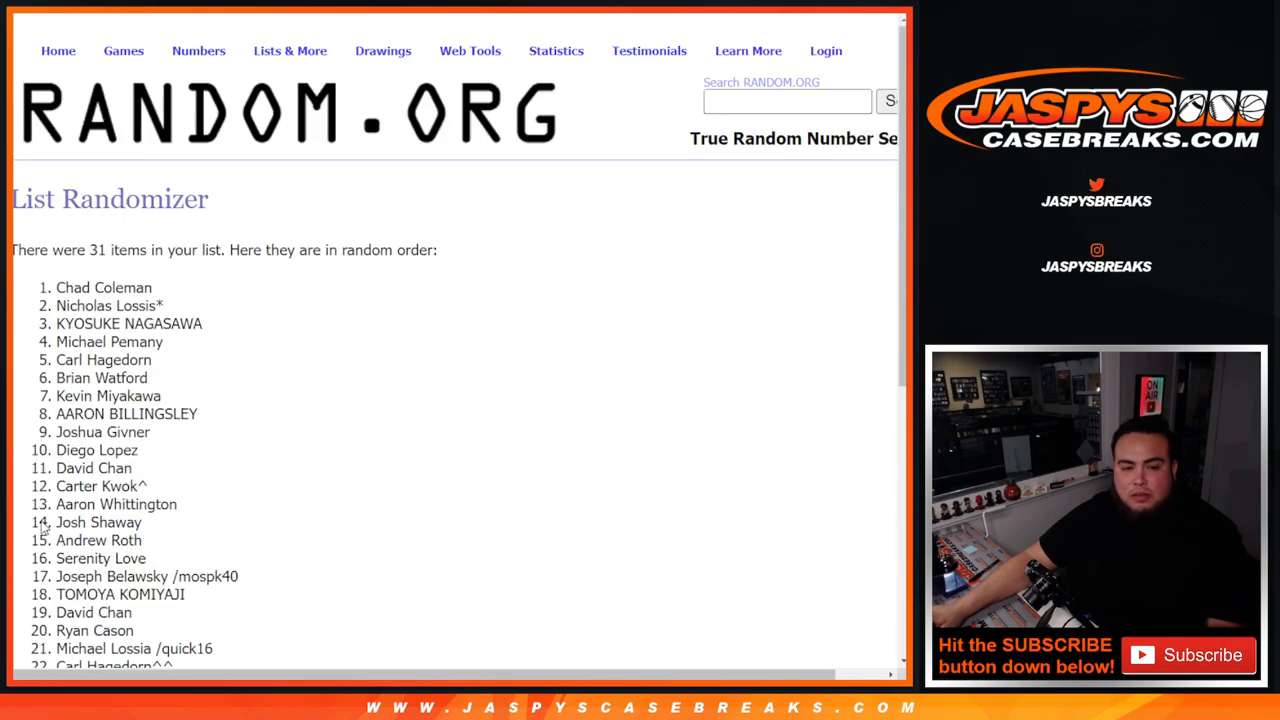
{"action": "scroll", "scroll_direction": "down", "scroll_amount": 3}
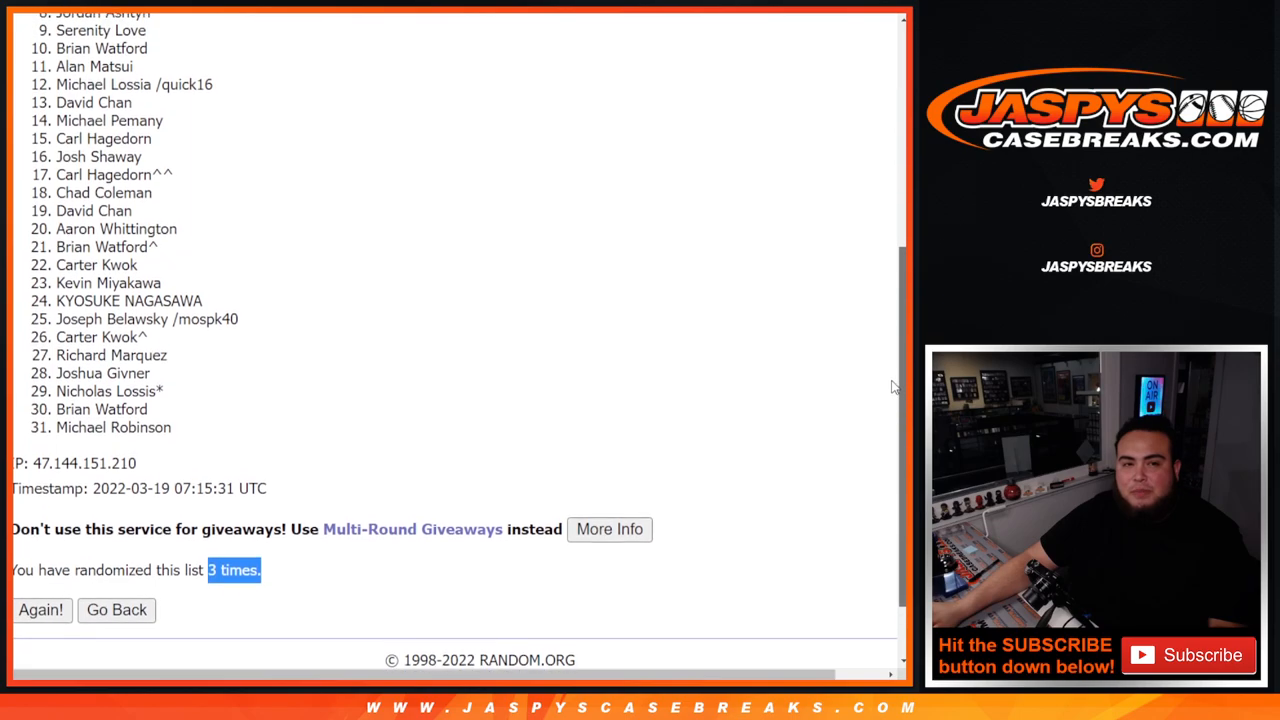
{"action": "scroll", "scroll_direction": "down", "scroll_amount": 3}
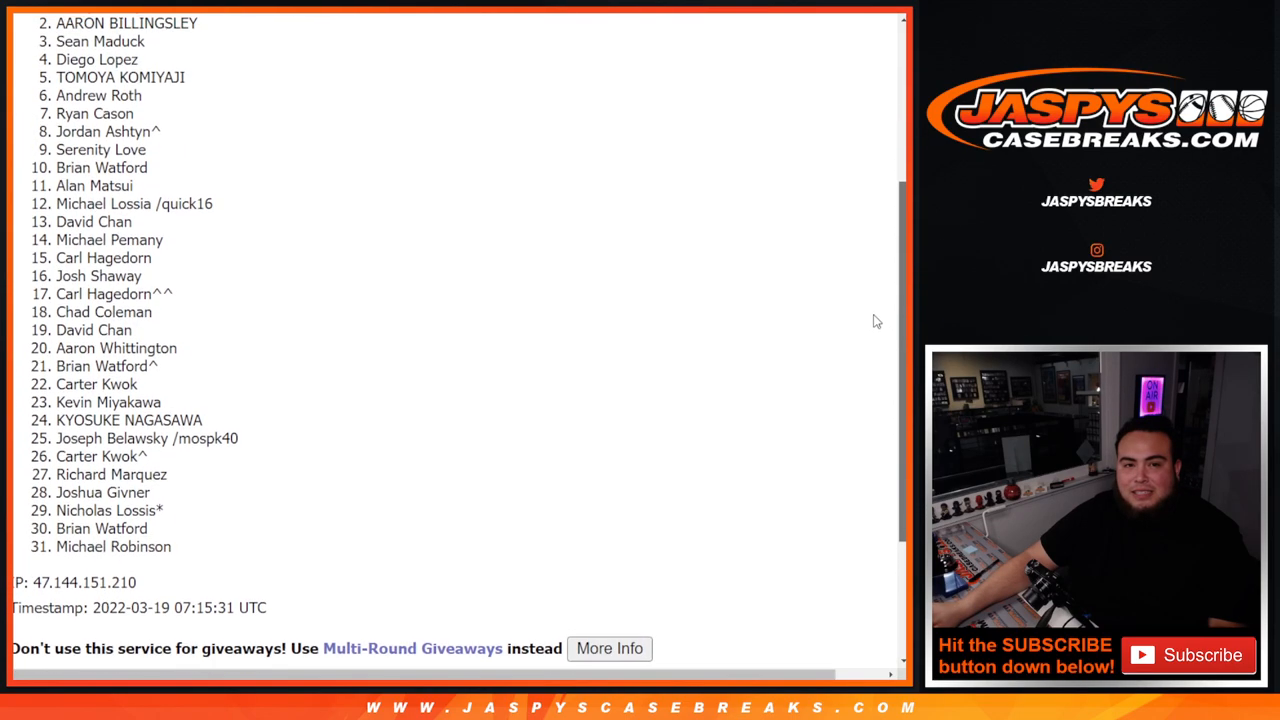
{"action": "scroll", "scroll_direction": "up", "scroll_amount": 3}
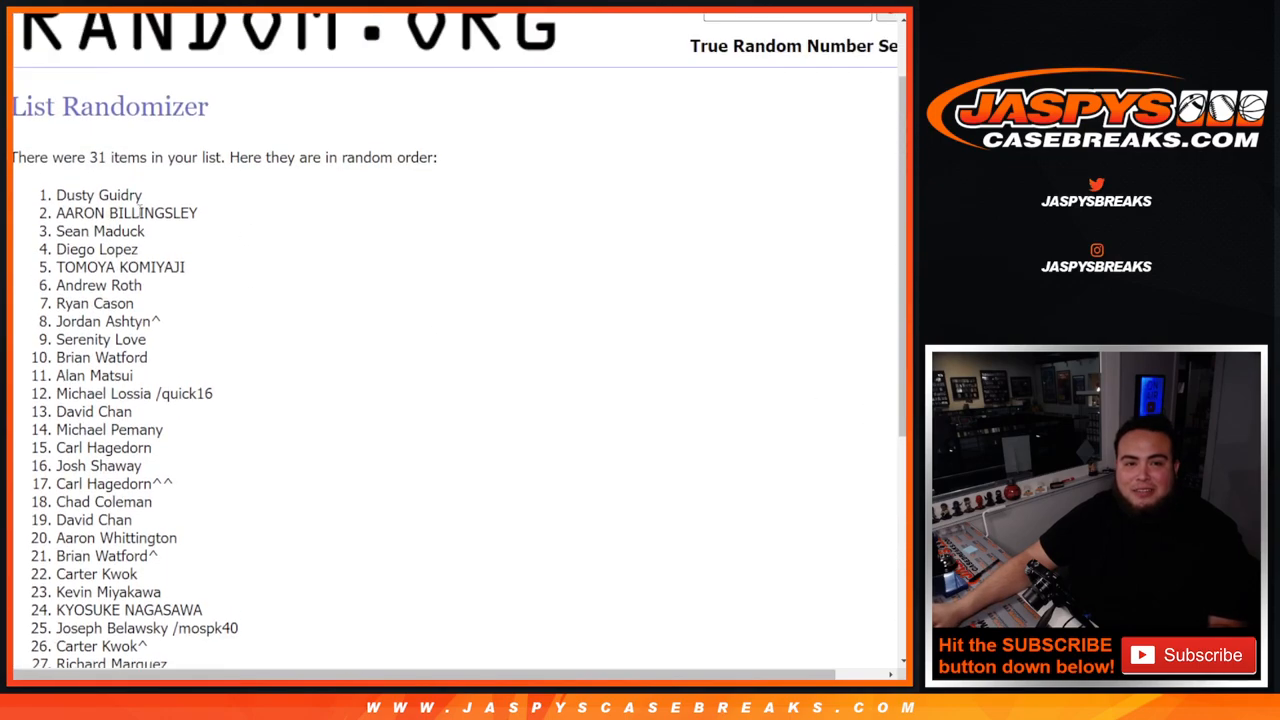
{"action": "double_click", "coordinate": [98, 194]}
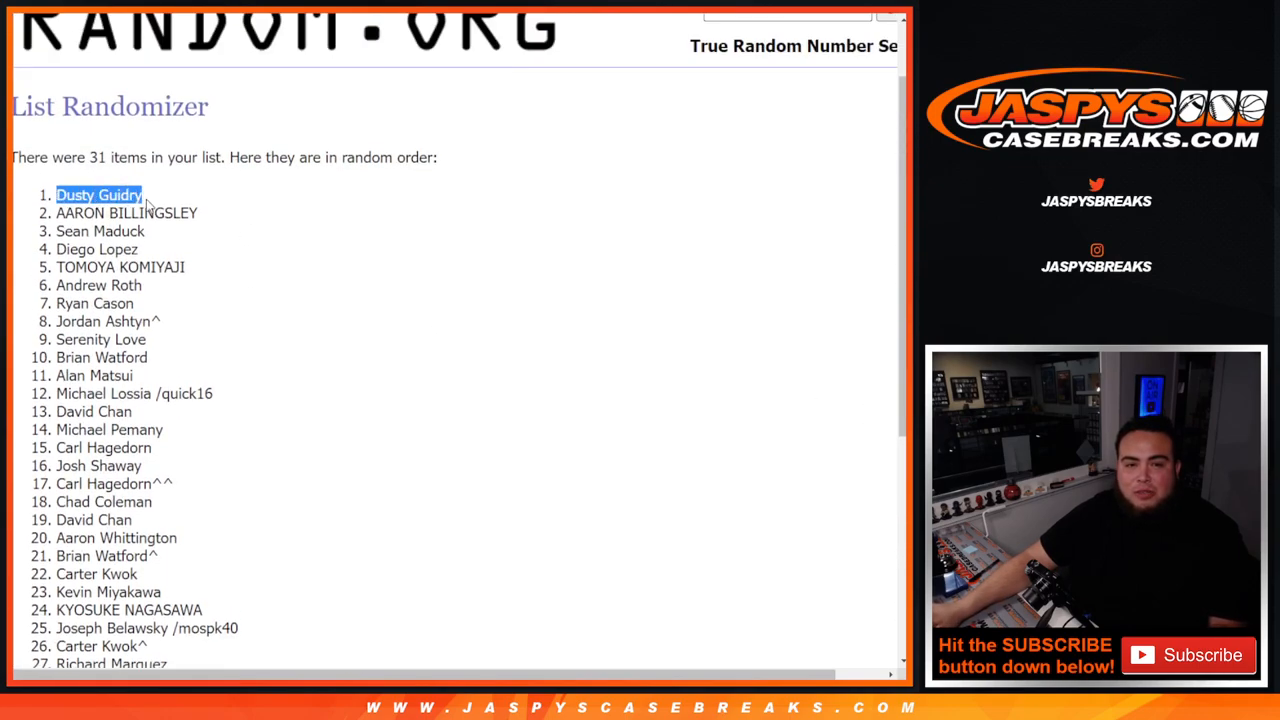
{"action": "scroll", "scroll_direction": "down", "scroll_amount": 3}
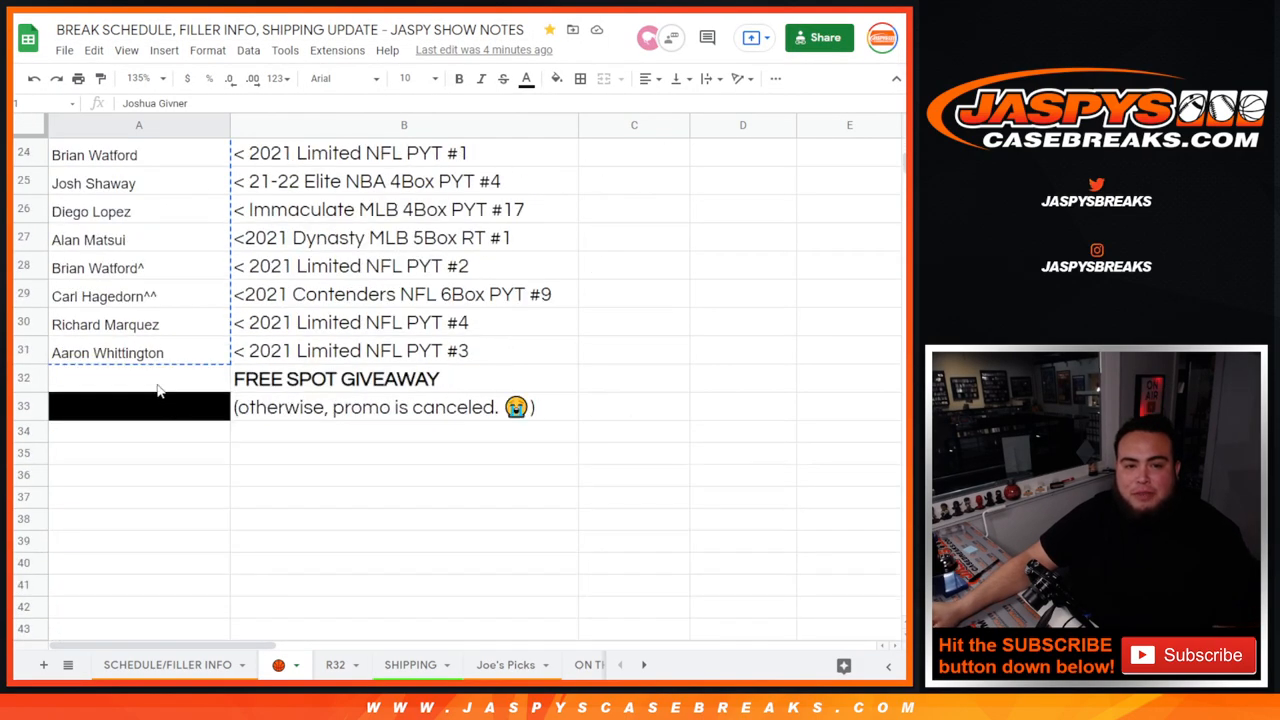
{"action": "type", "text": "Dusty Guidry^"}
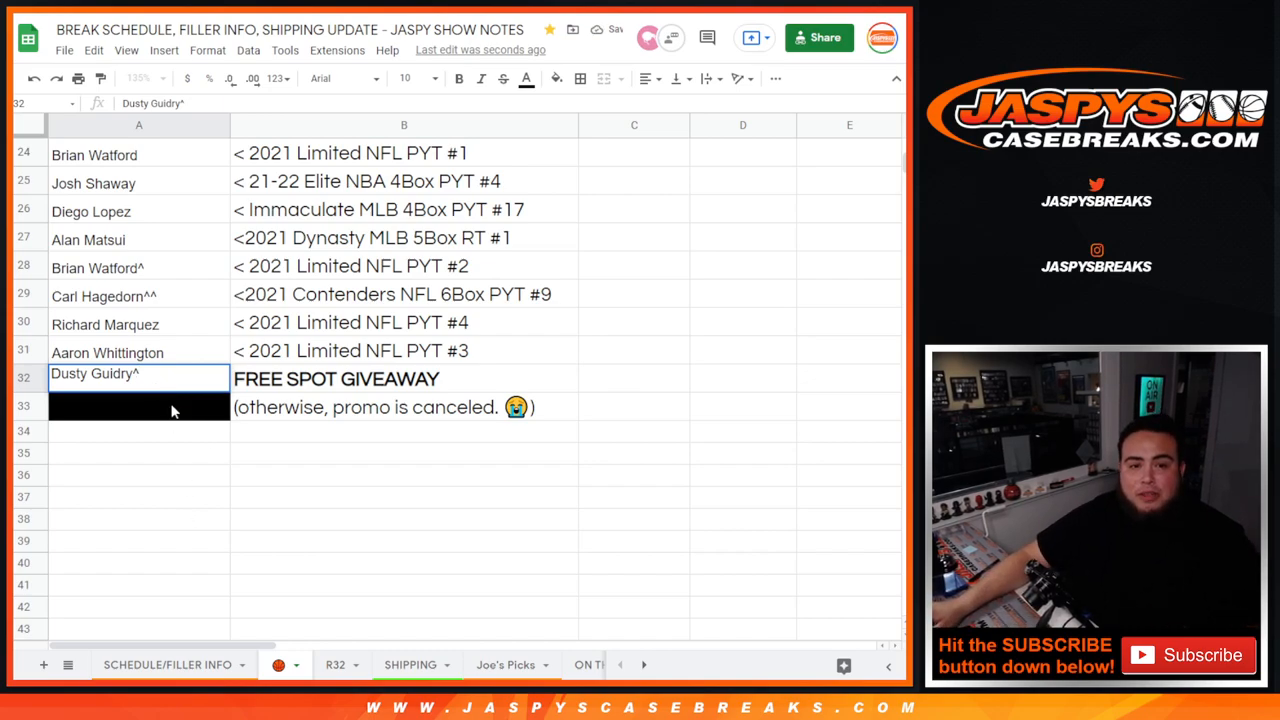
{"action": "key", "text": "Backspace"}
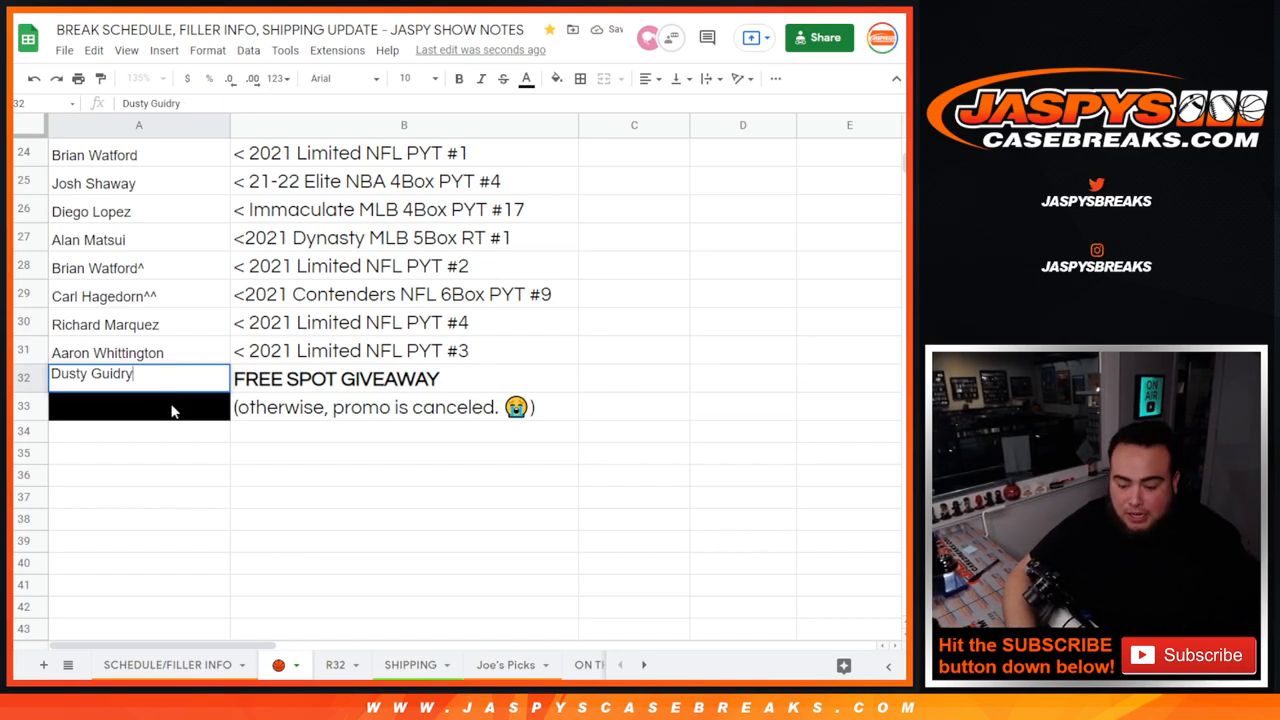
{"action": "type", "text": "++"}
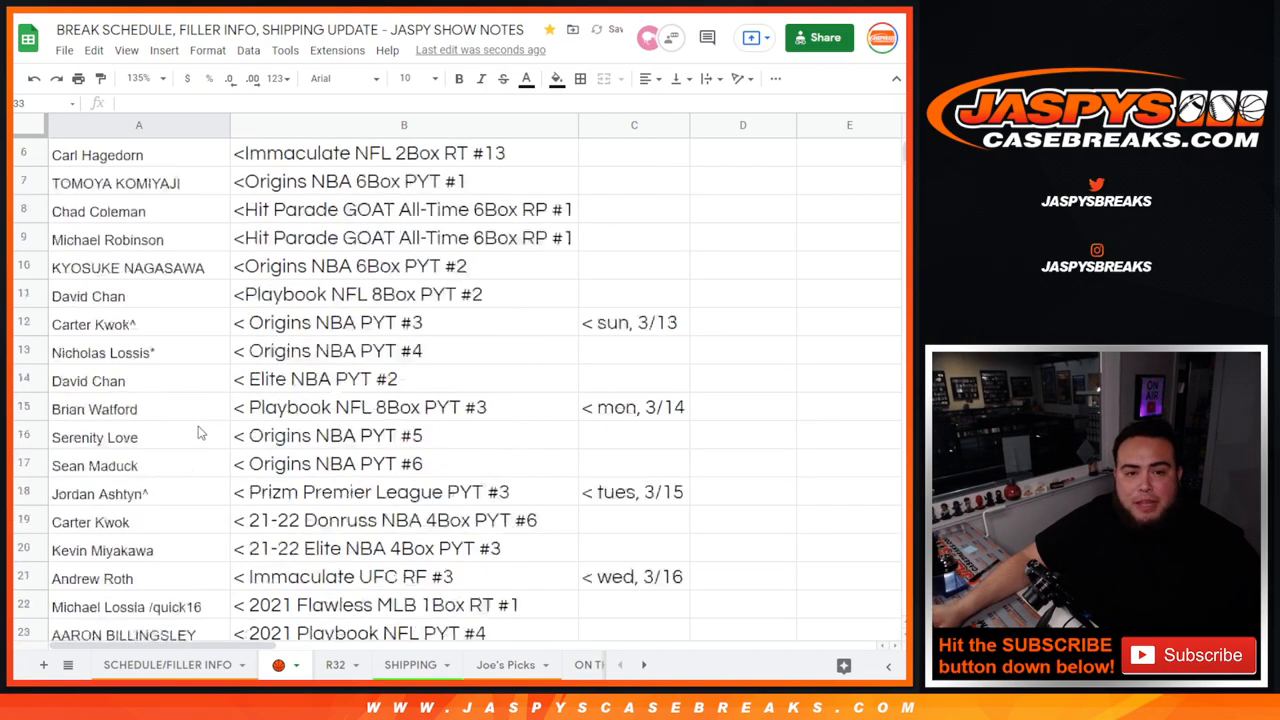
{"action": "scroll", "scroll_direction": "down", "scroll_amount": 3}
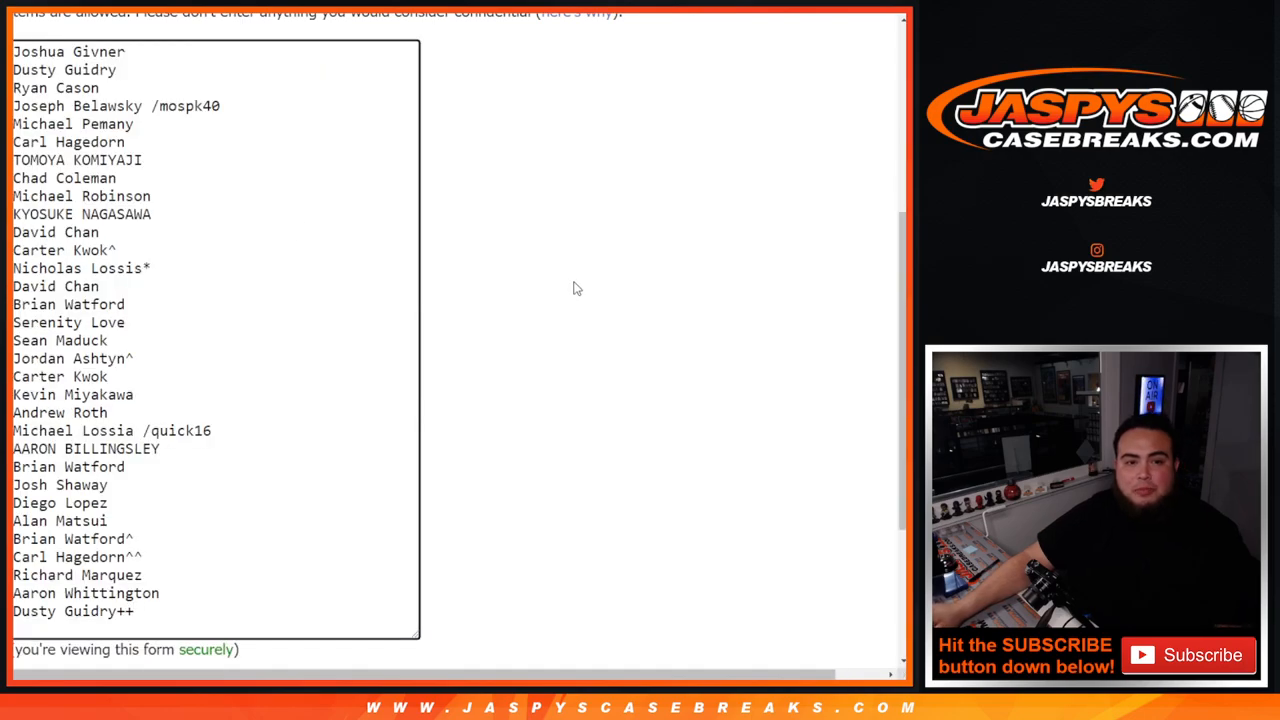
{"action": "scroll", "scroll_direction": "down", "scroll_amount": 3}
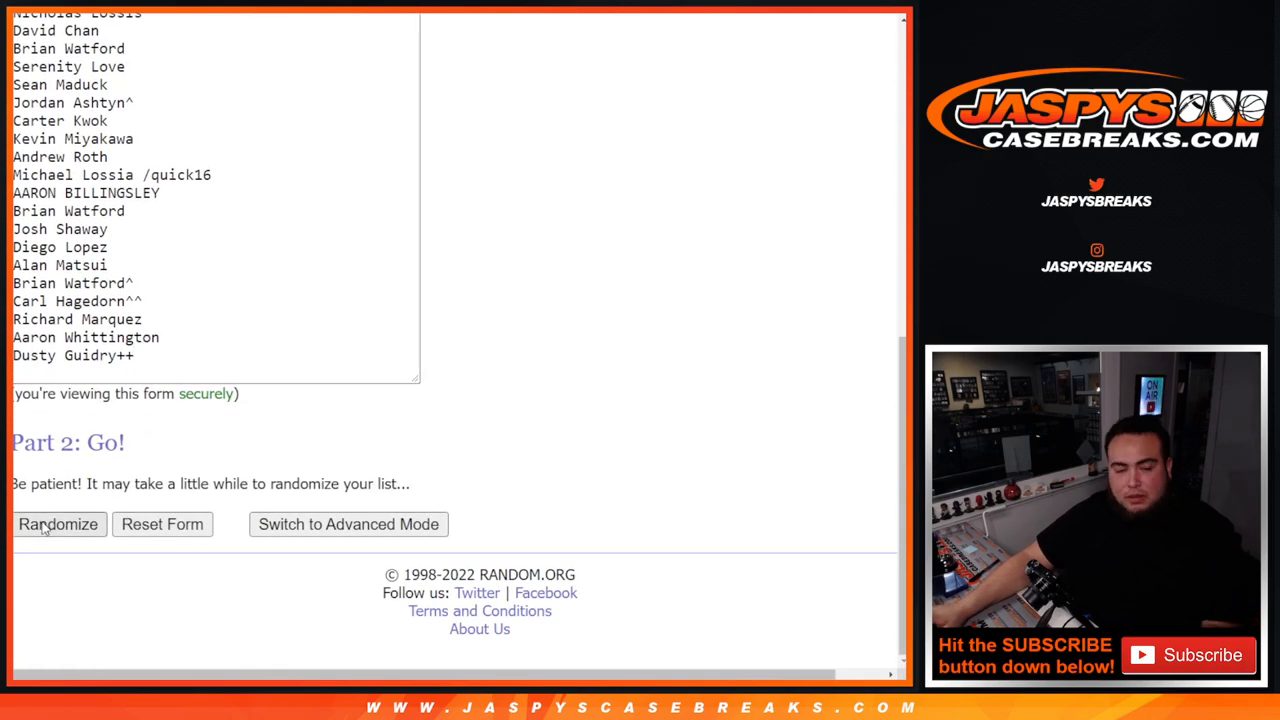
{"action": "left_click", "coordinate": [58, 524]}
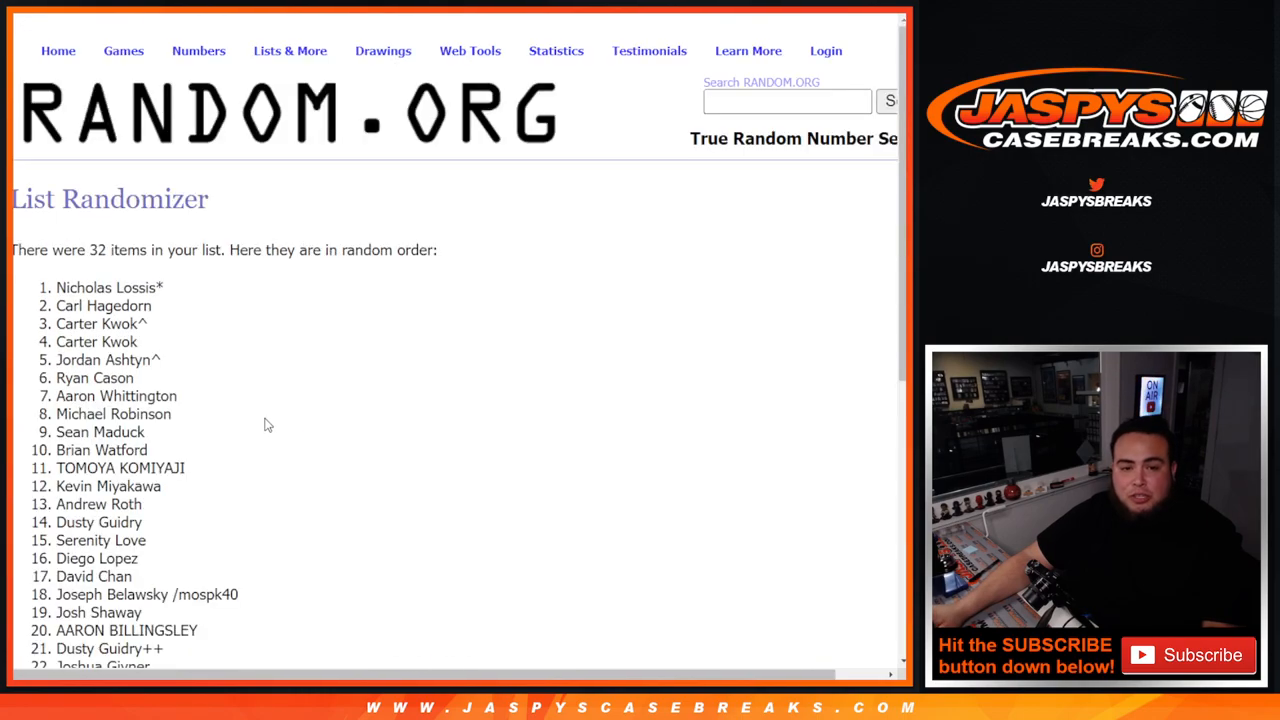
{"action": "scroll", "scroll_direction": "down", "scroll_amount": 3}
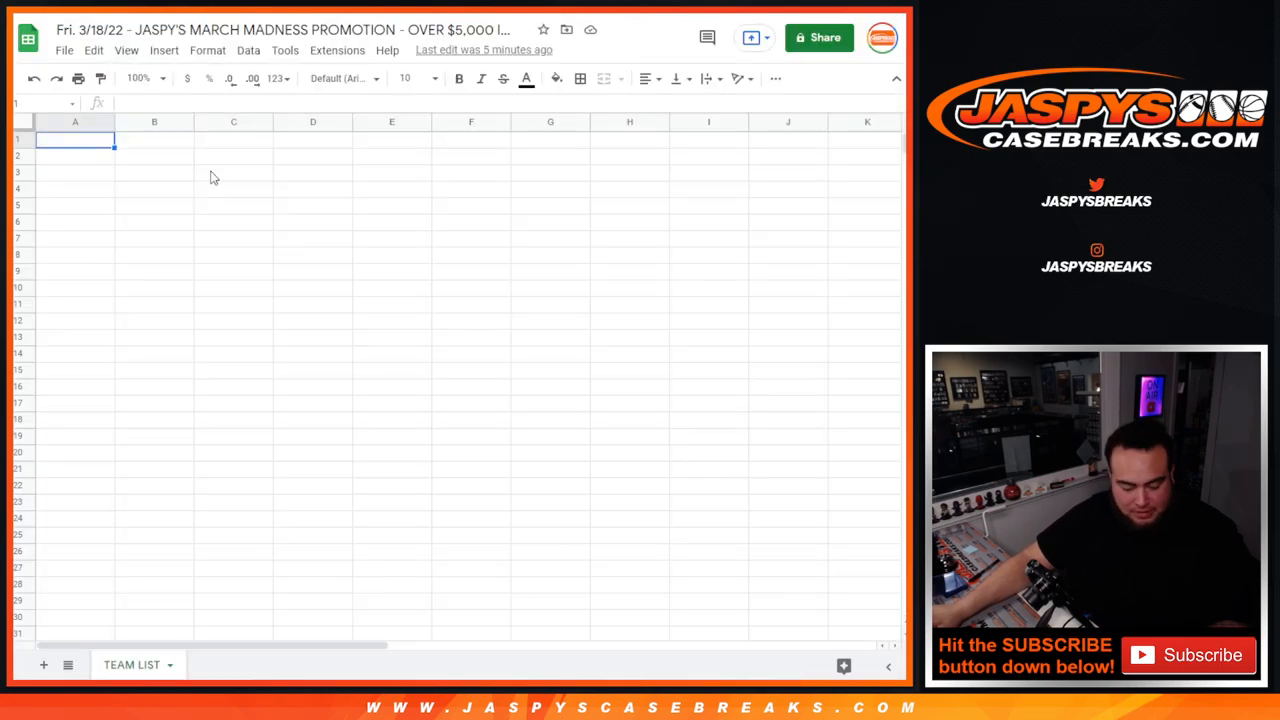
Step: Paste the shuffled names into the TEAM LIST sheet and randomize the 32 teams twice
{"action": "key", "text": "ctrl+v"}
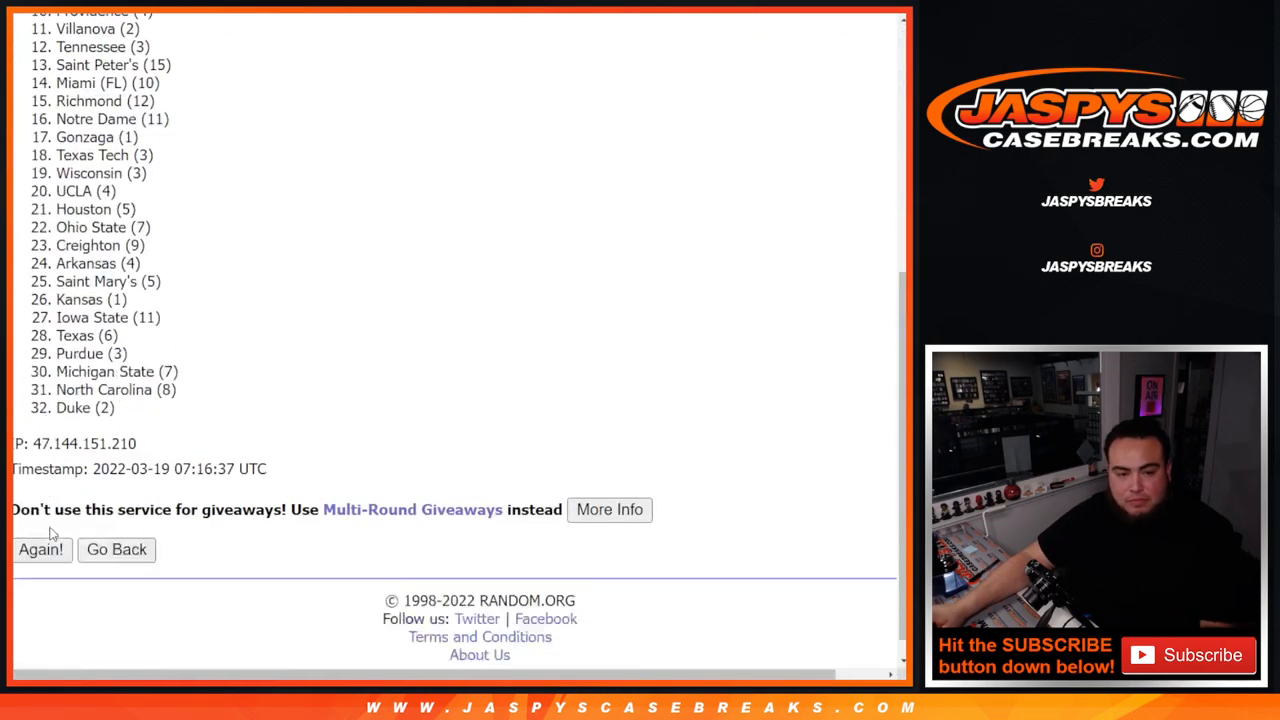
{"action": "left_click", "coordinate": [41, 549]}
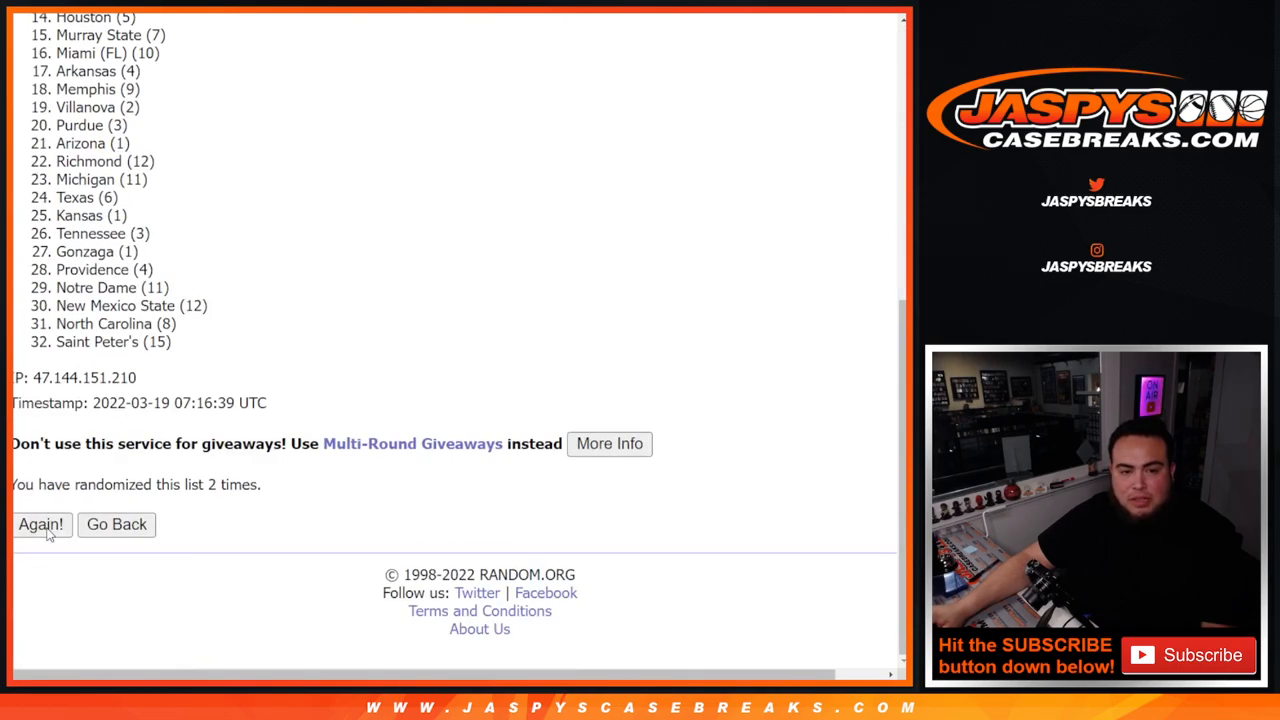
{"action": "left_click", "coordinate": [41, 524]}
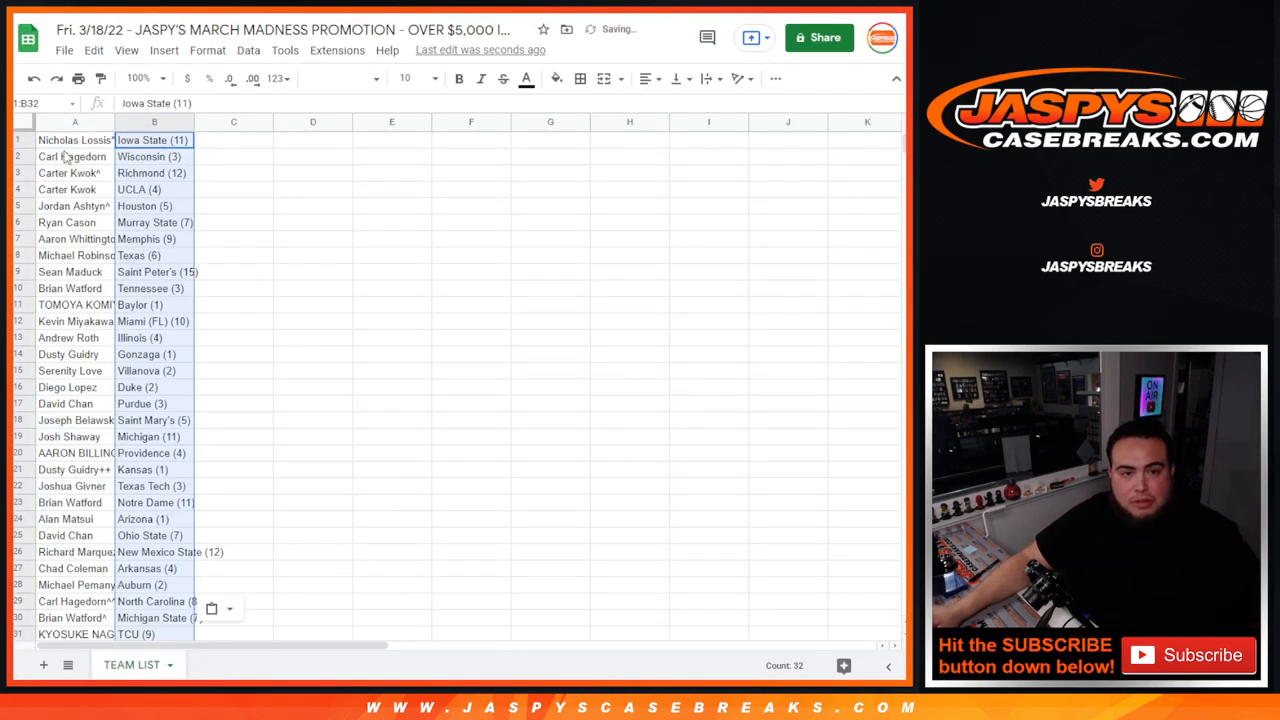
Step: Set the whole team-list sheet to font size 14 and check the name-team pairings
{"action": "left_click", "coordinate": [432, 78]}
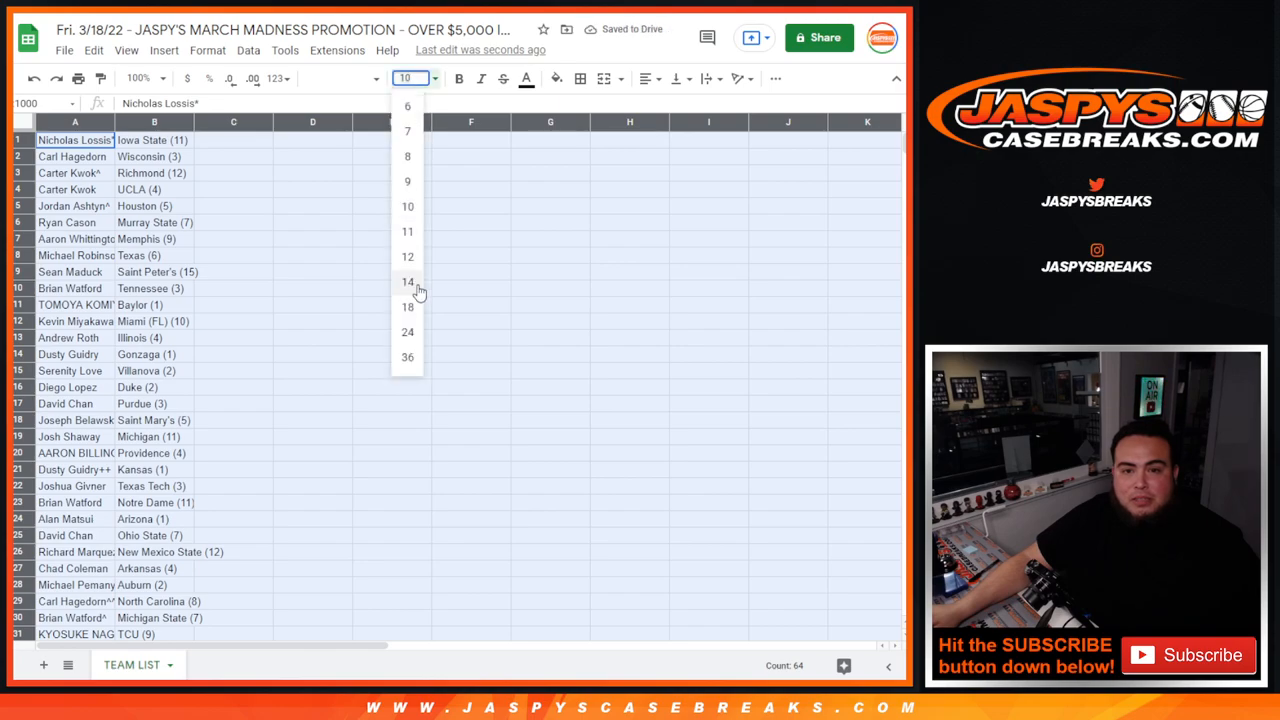
{"action": "left_click", "coordinate": [407, 281]}
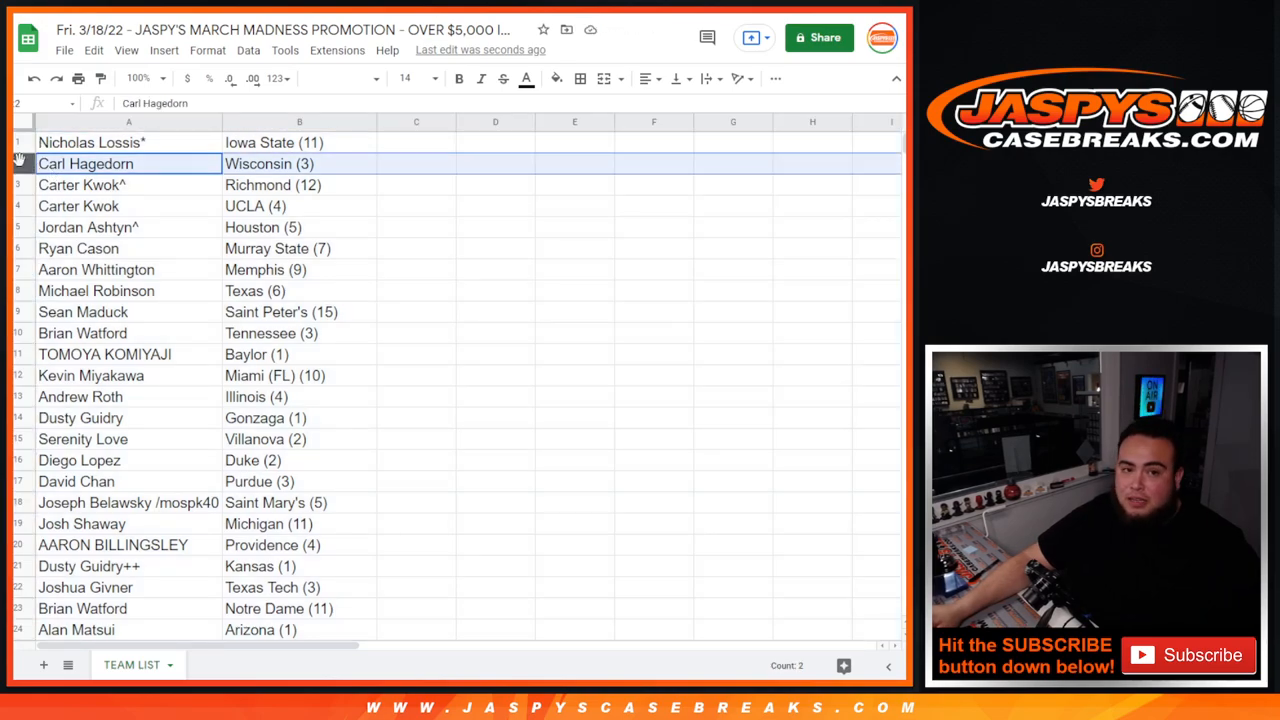
{"action": "left_click", "coordinate": [85, 184]}
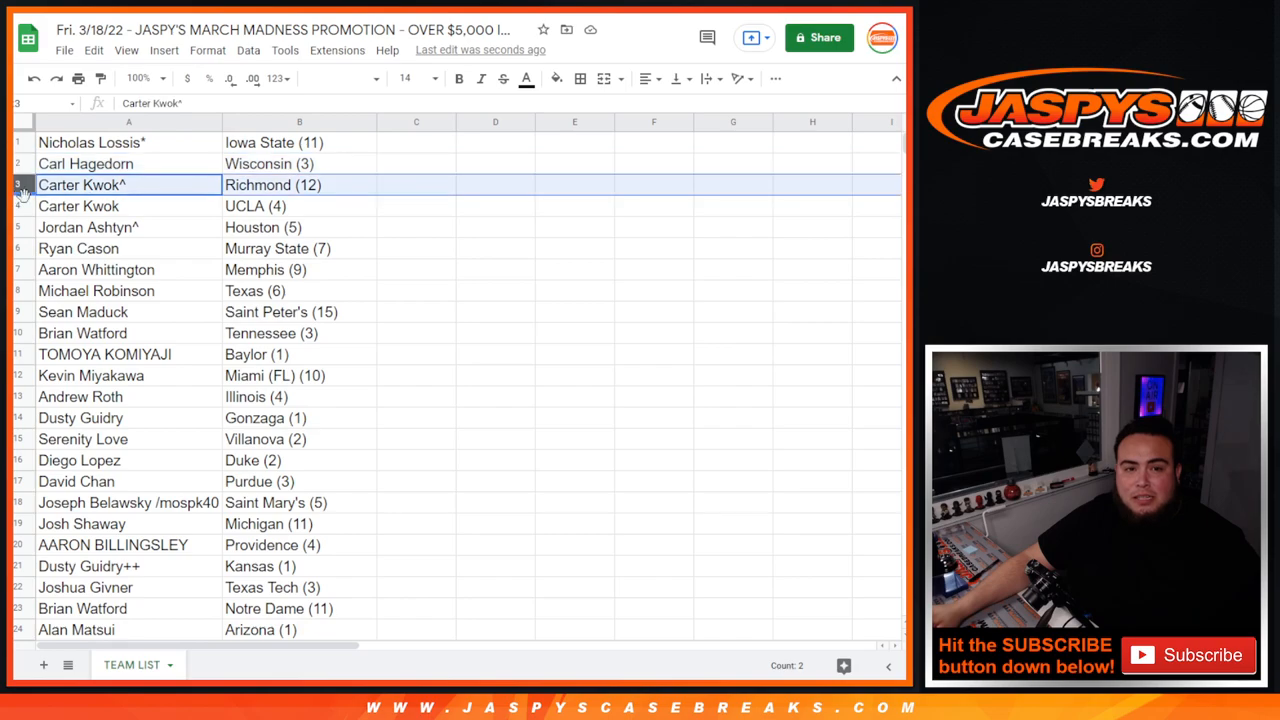
{"action": "left_click", "coordinate": [78, 206]}
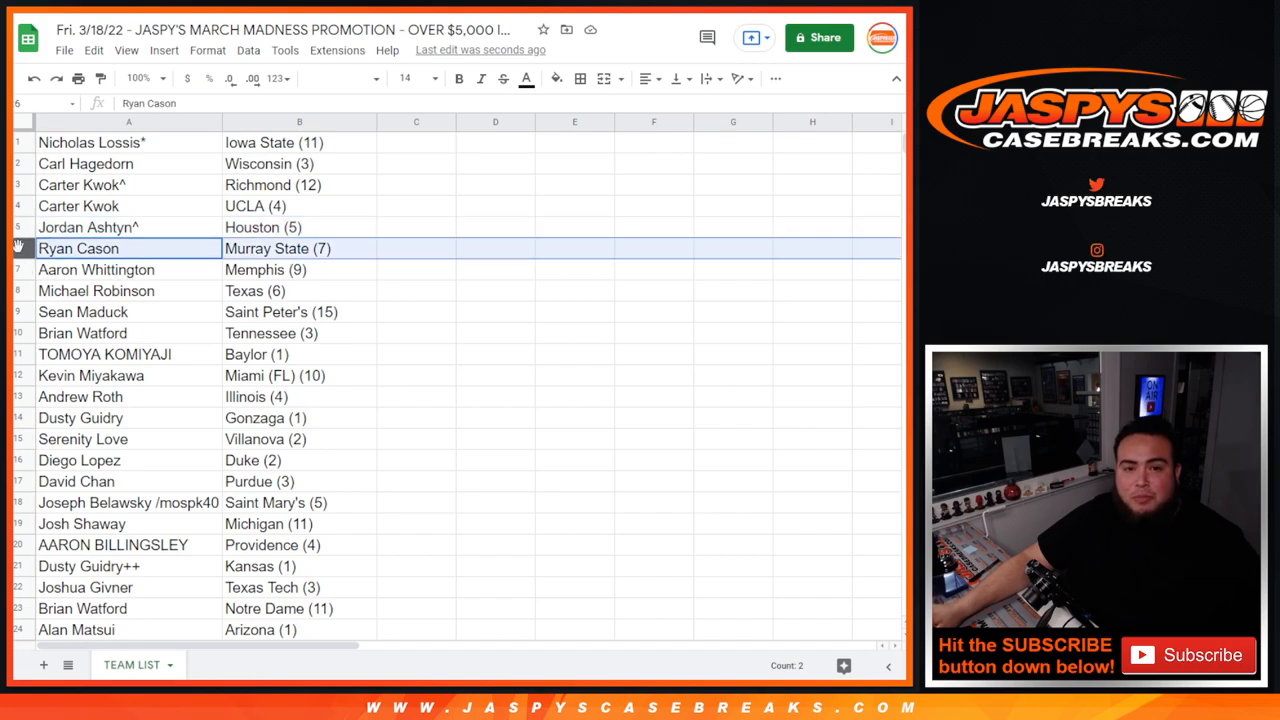
{"action": "left_click", "coordinate": [96, 269]}
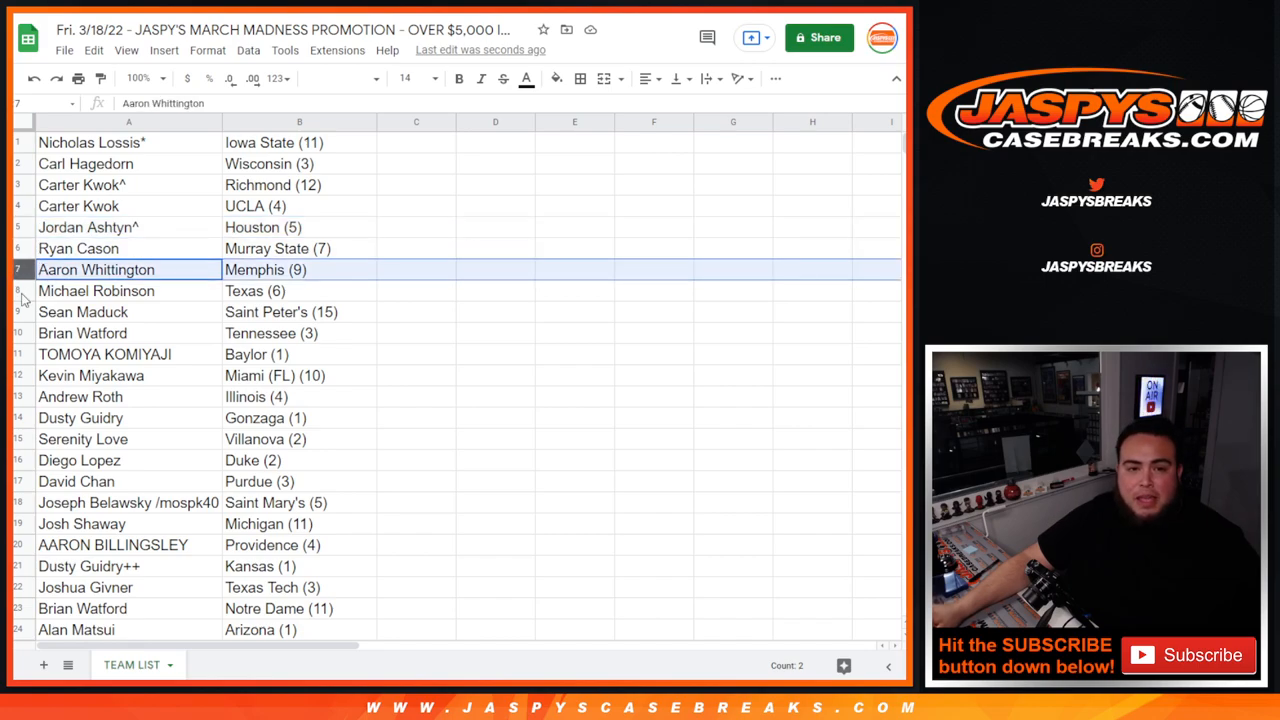
{"action": "left_click", "coordinate": [96, 291]}
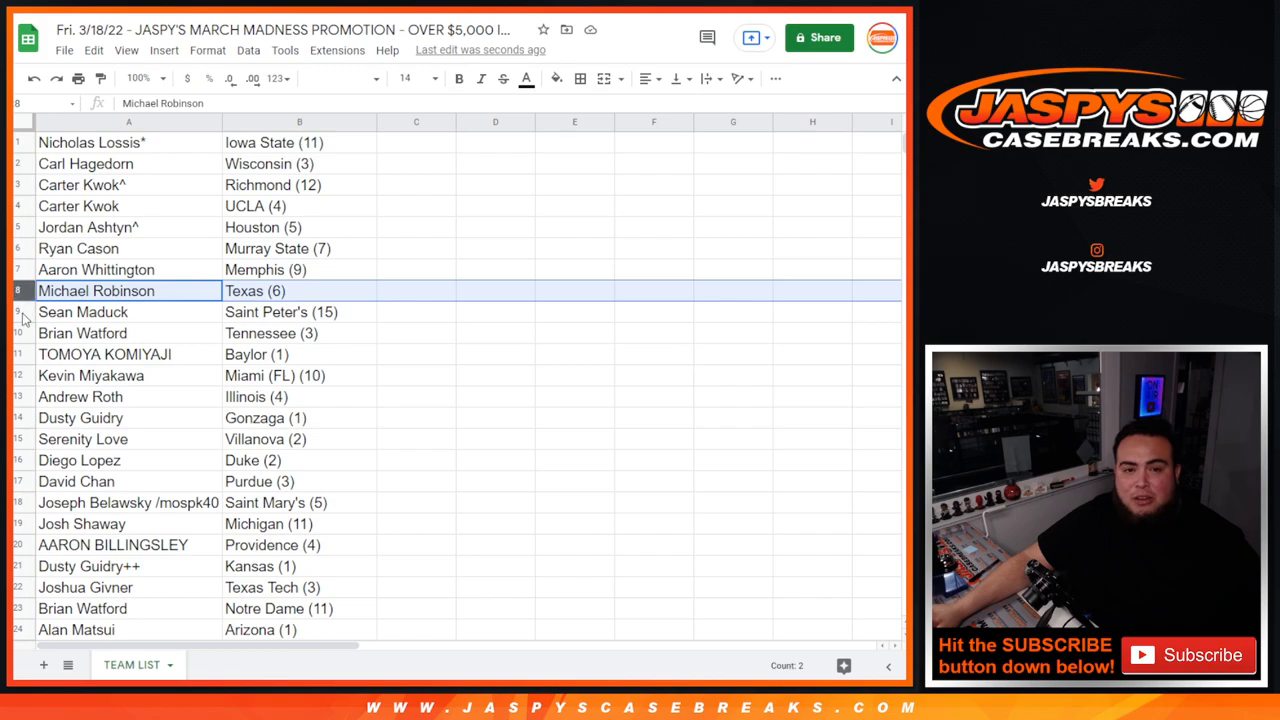
{"action": "left_click", "coordinate": [128, 311]}
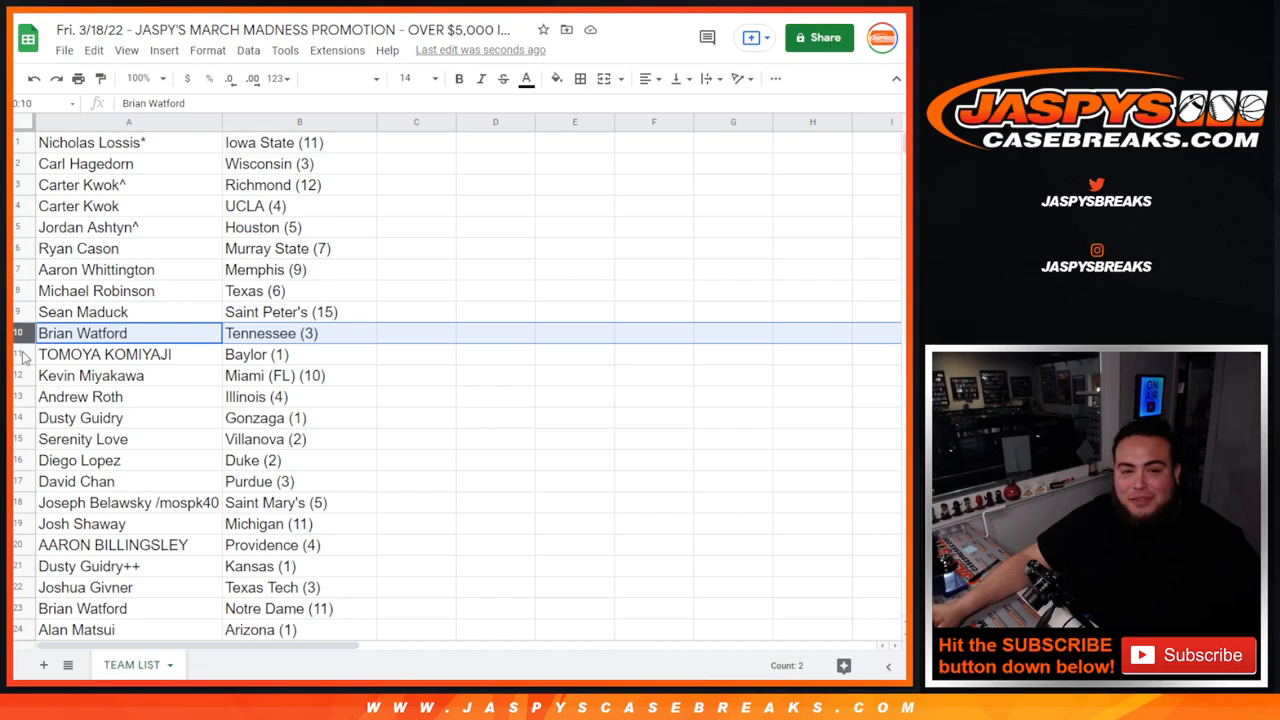
{"action": "left_click", "coordinate": [105, 354]}
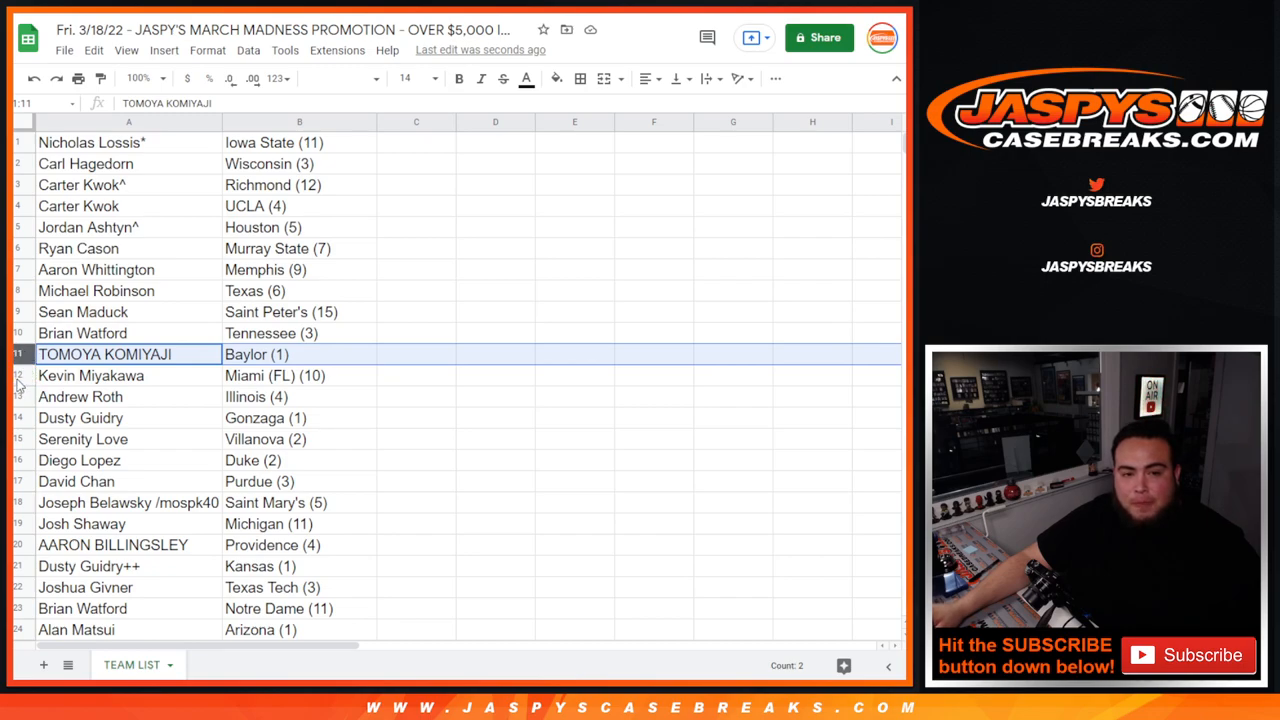
{"action": "left_click", "coordinate": [90, 375]}
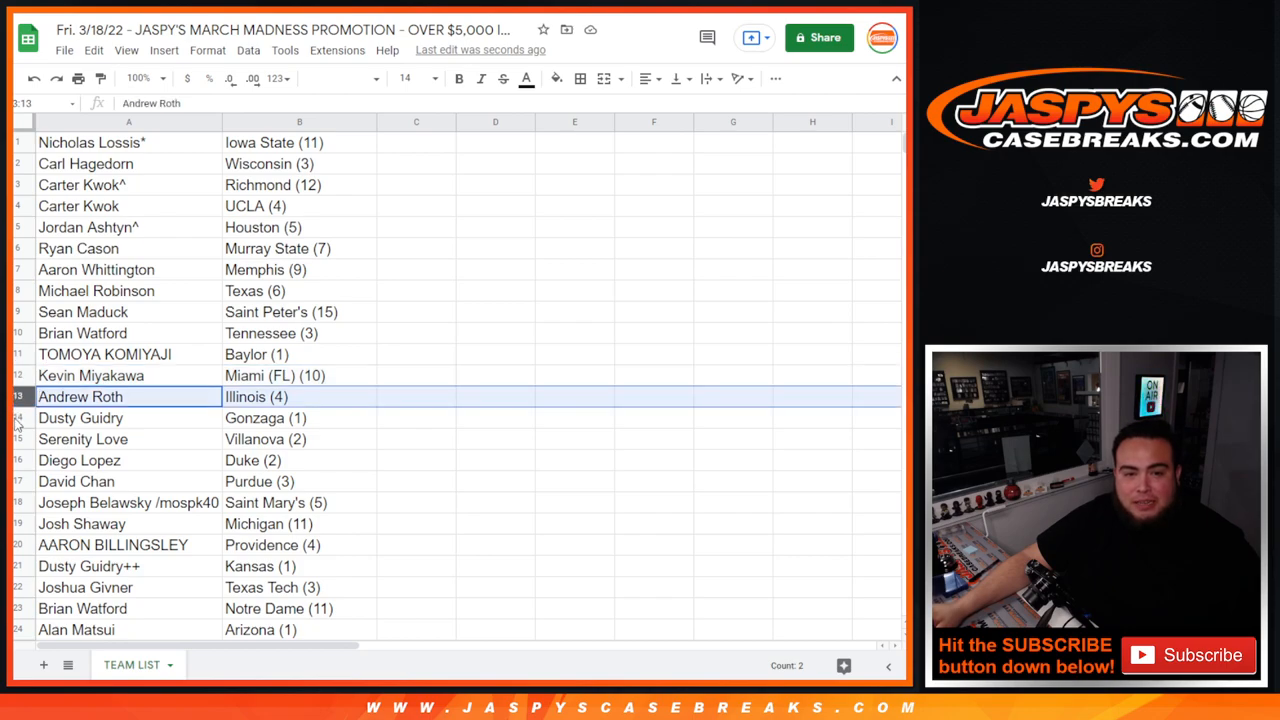
{"action": "left_click", "coordinate": [80, 418]}
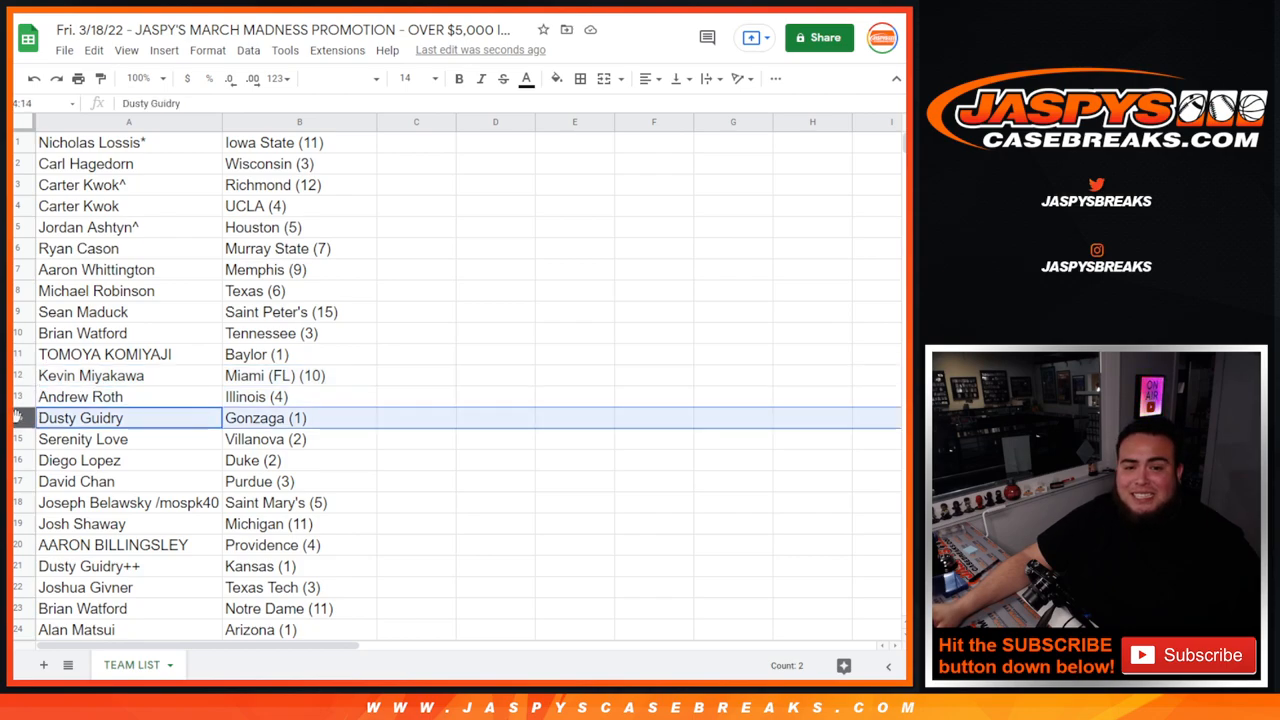
{"action": "left_click", "coordinate": [83, 439]}
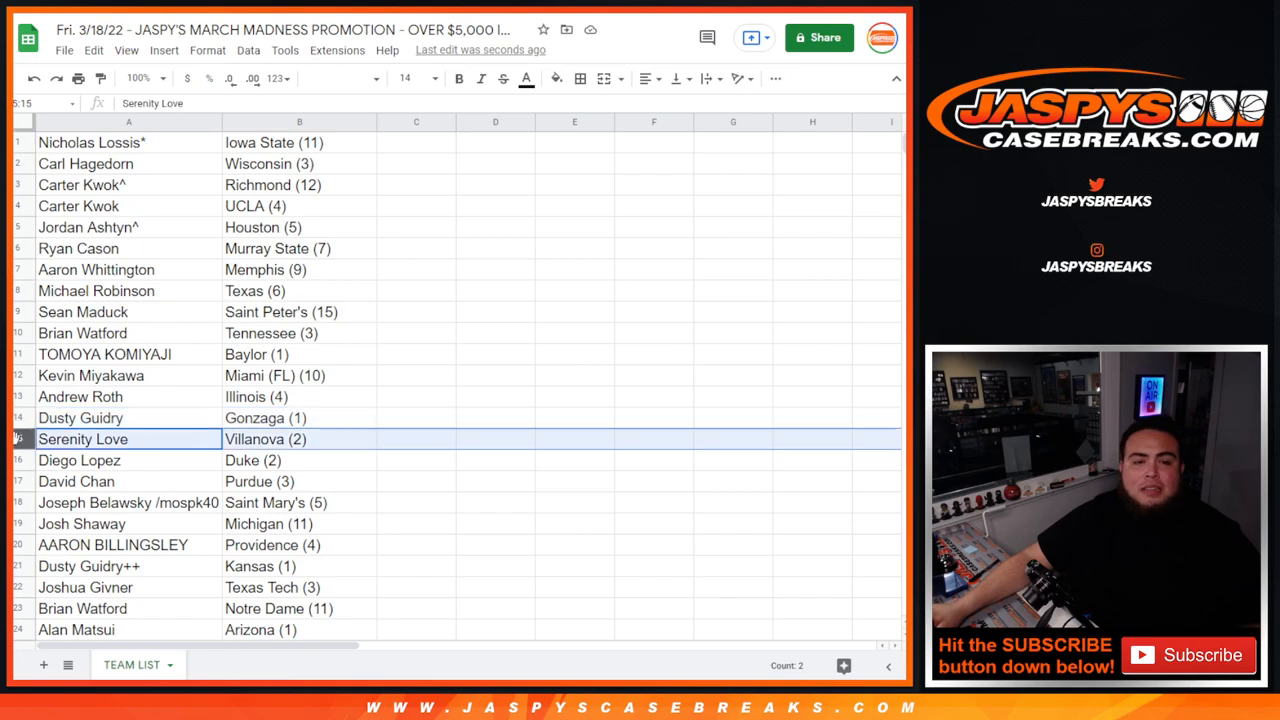
{"action": "scroll", "scroll_direction": "down", "scroll_amount": 3}
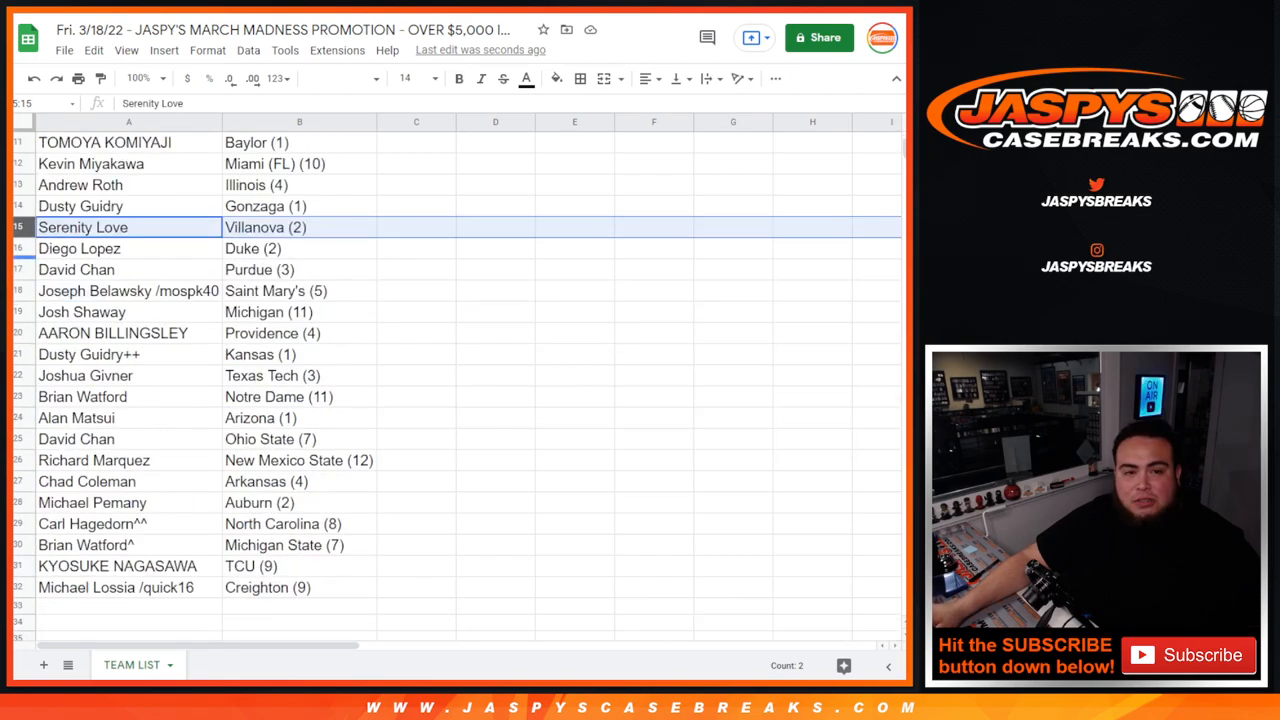
{"action": "left_click", "coordinate": [128, 248]}
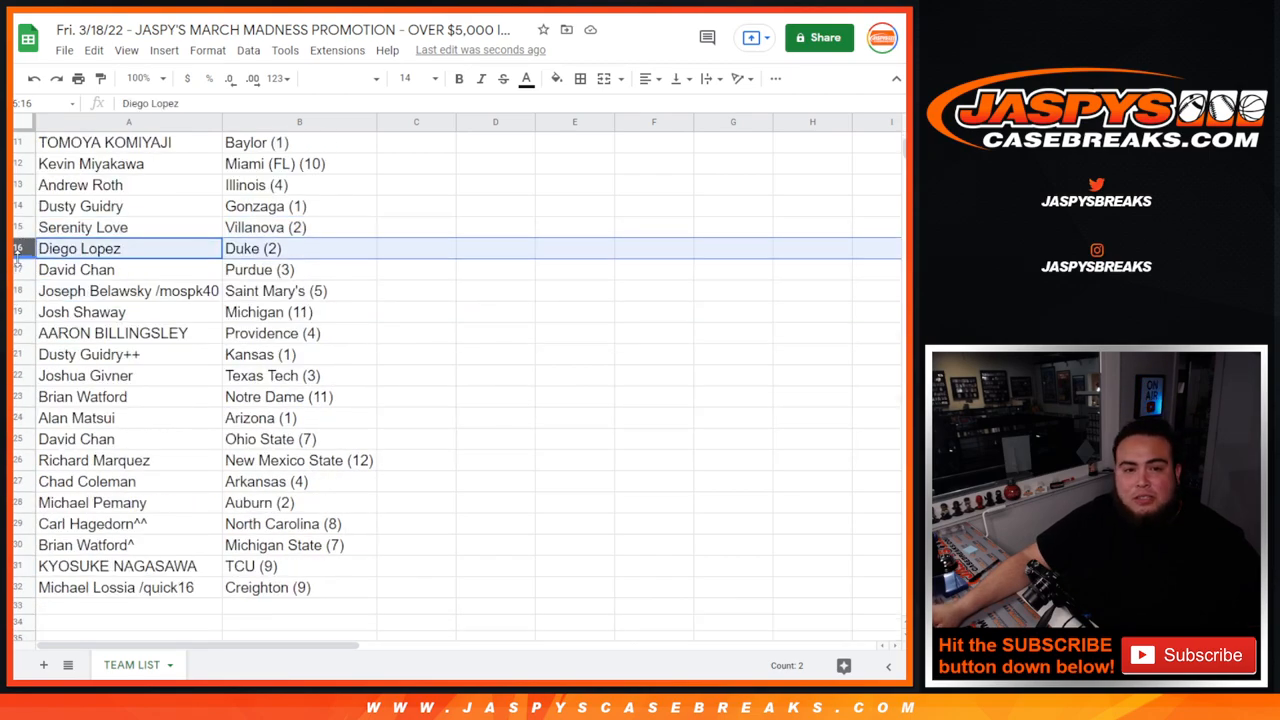
{"action": "left_click", "coordinate": [76, 269]}
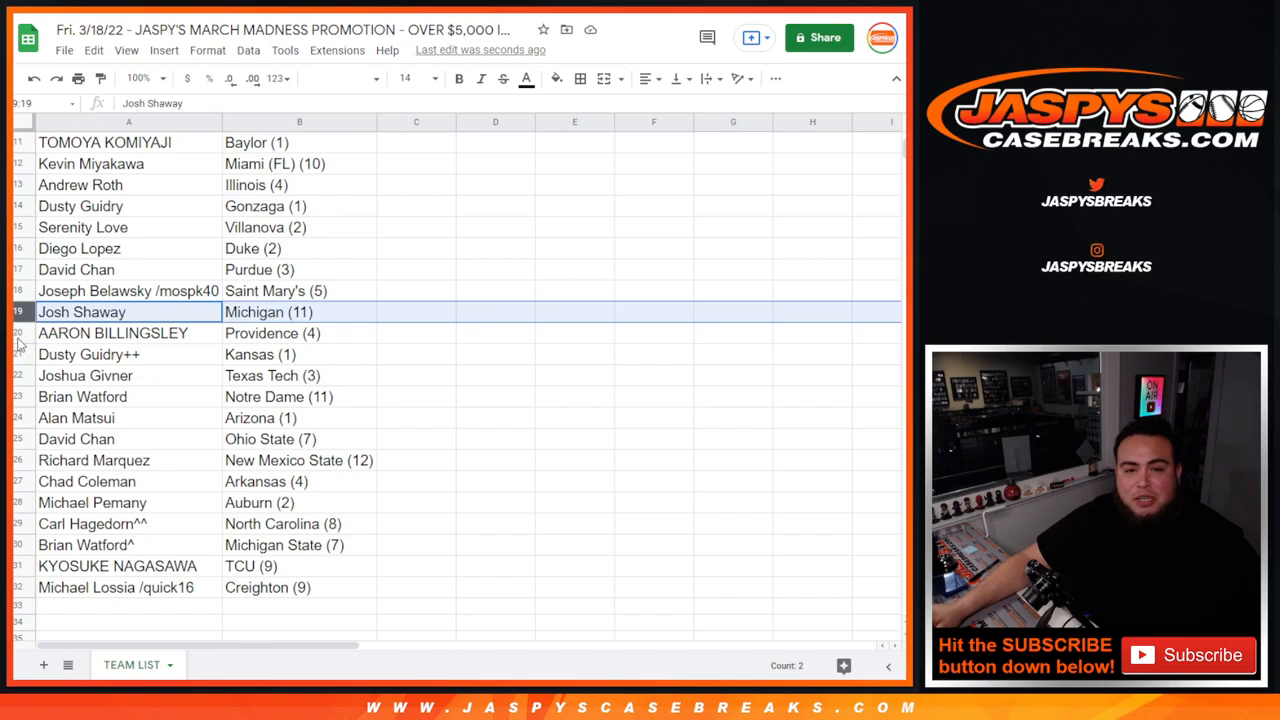
{"action": "left_click", "coordinate": [112, 333]}
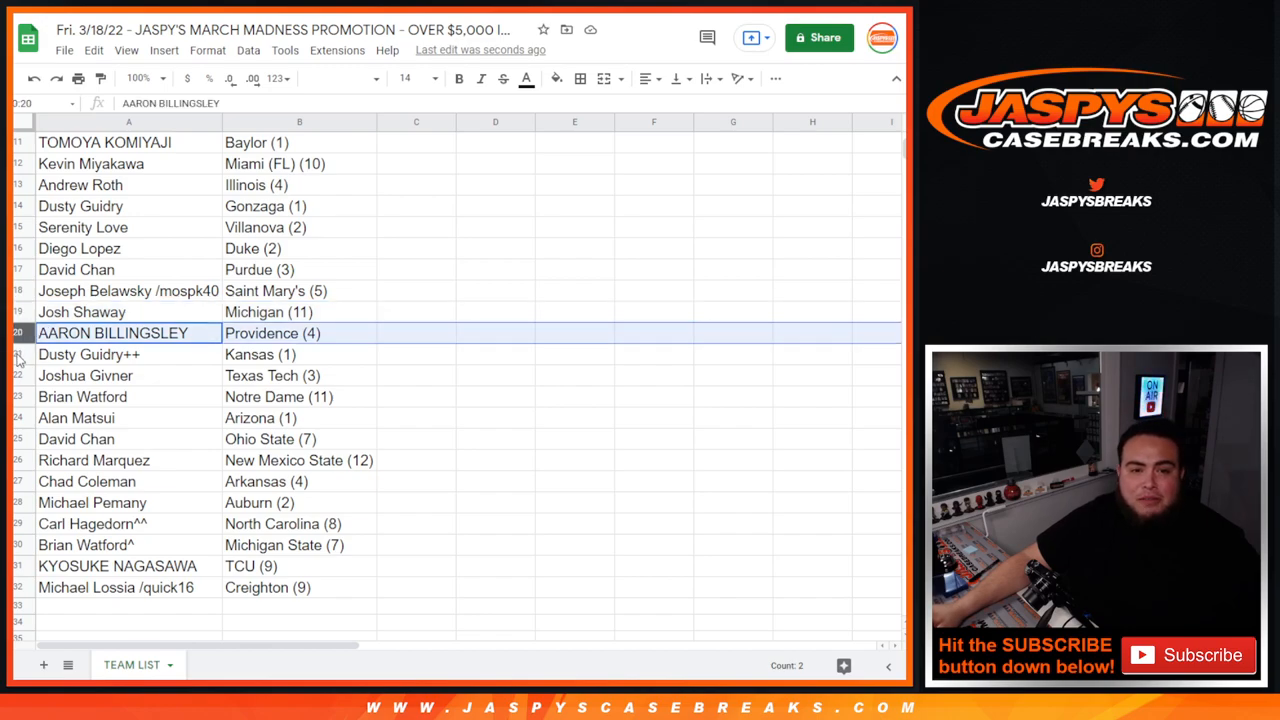
{"action": "left_click", "coordinate": [89, 354]}
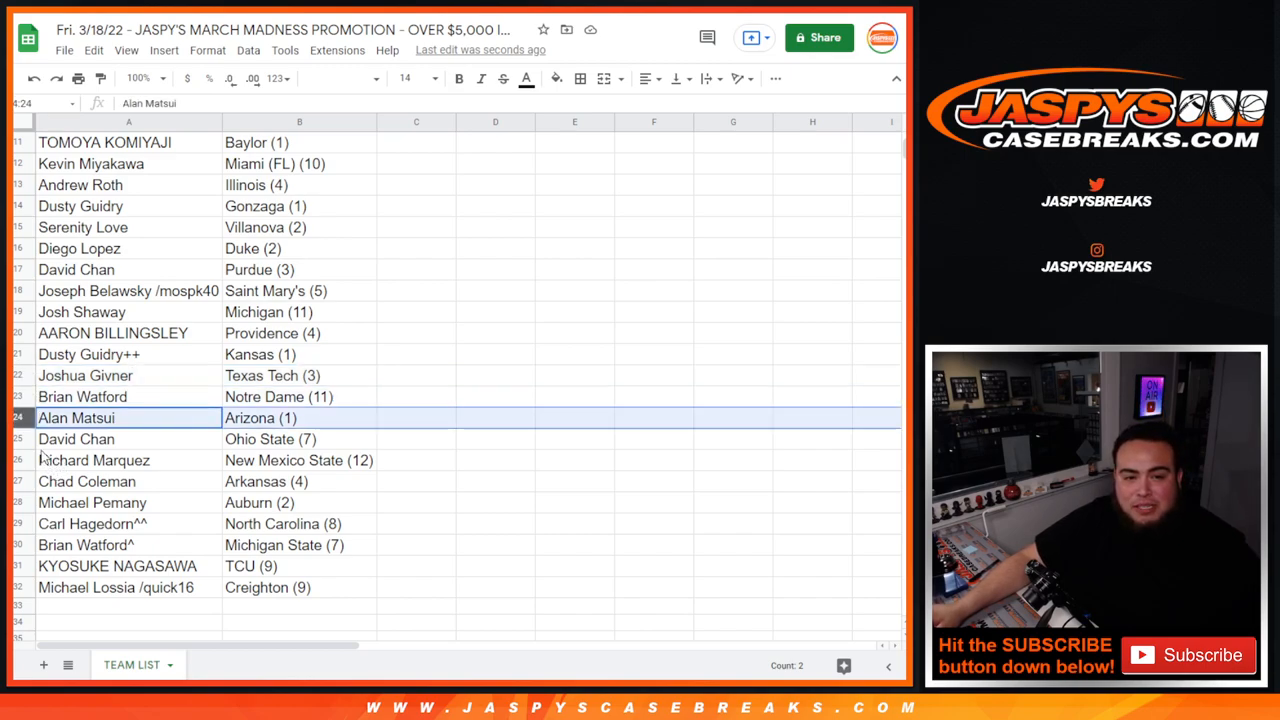
{"action": "left_click", "coordinate": [76, 439]}
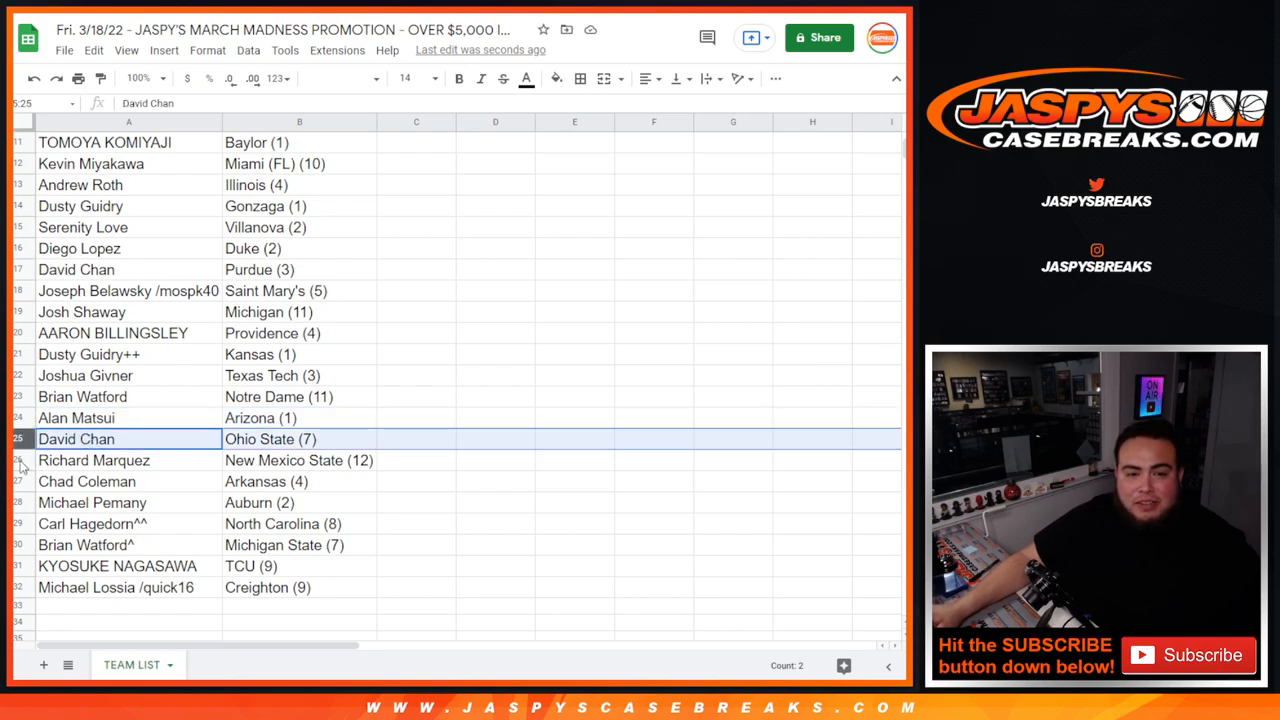
{"action": "left_click", "coordinate": [94, 460]}
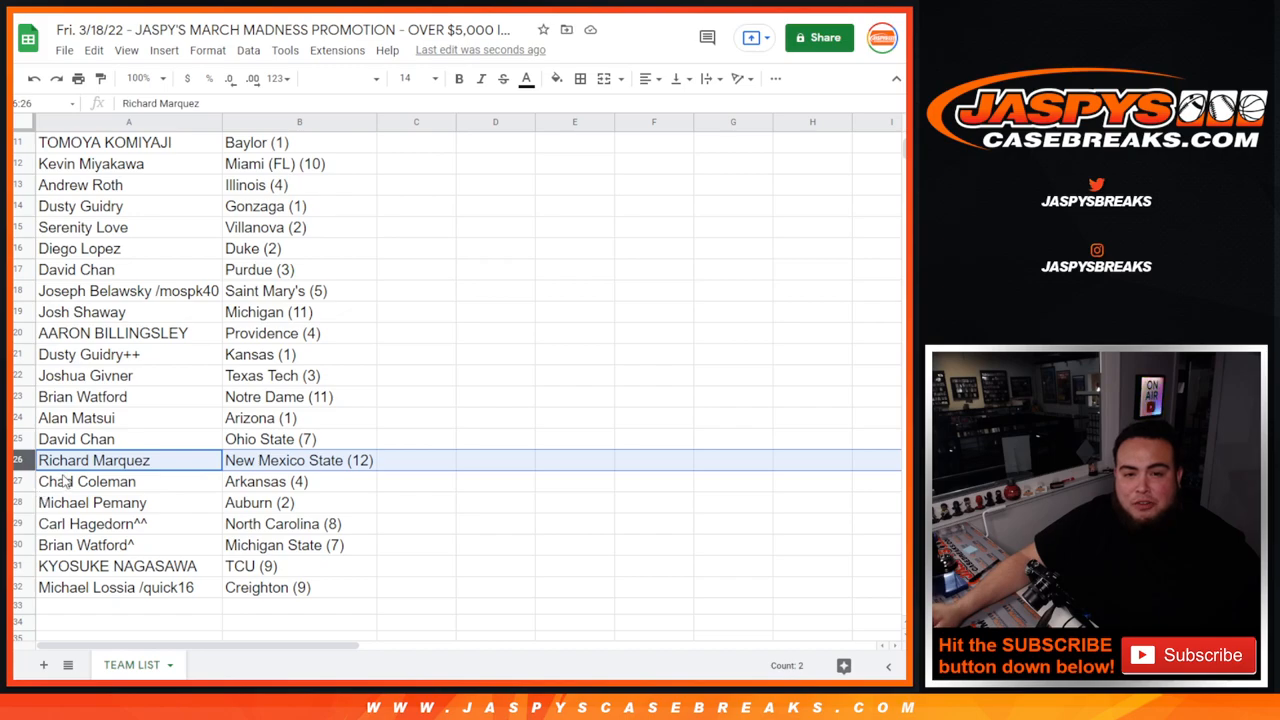
{"action": "left_click", "coordinate": [128, 481]}
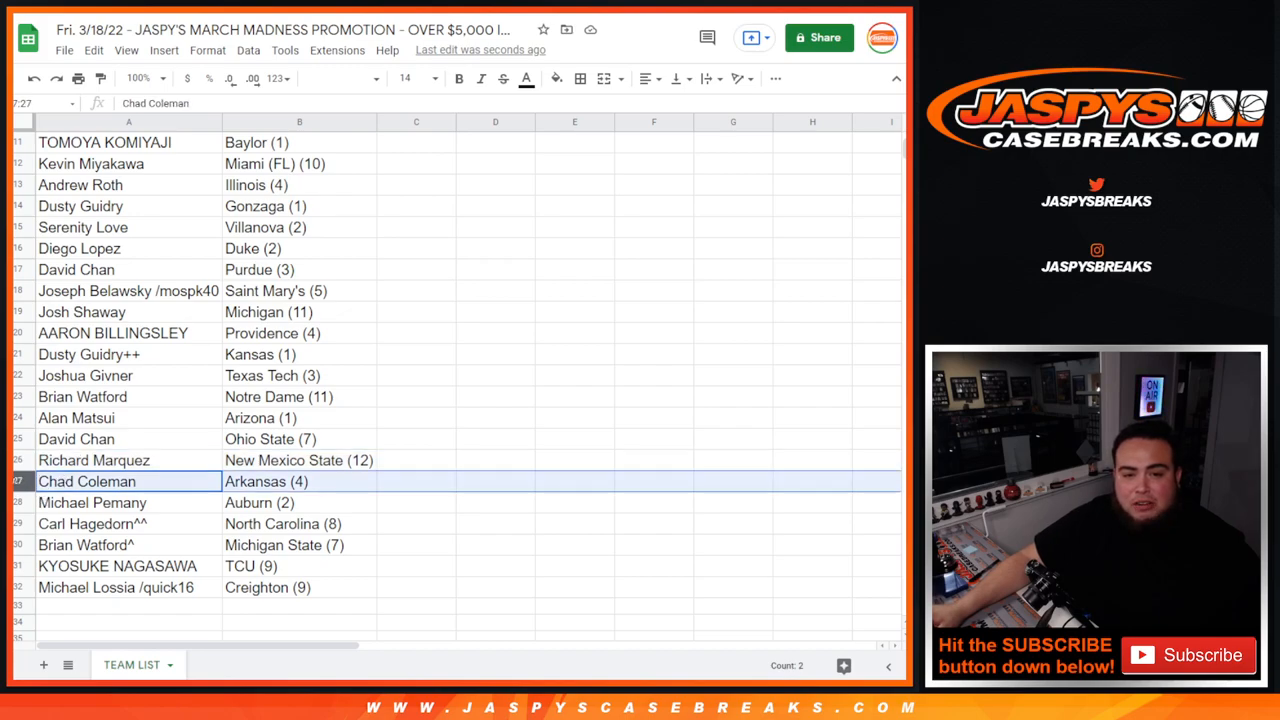
{"action": "left_click", "coordinate": [128, 502]}
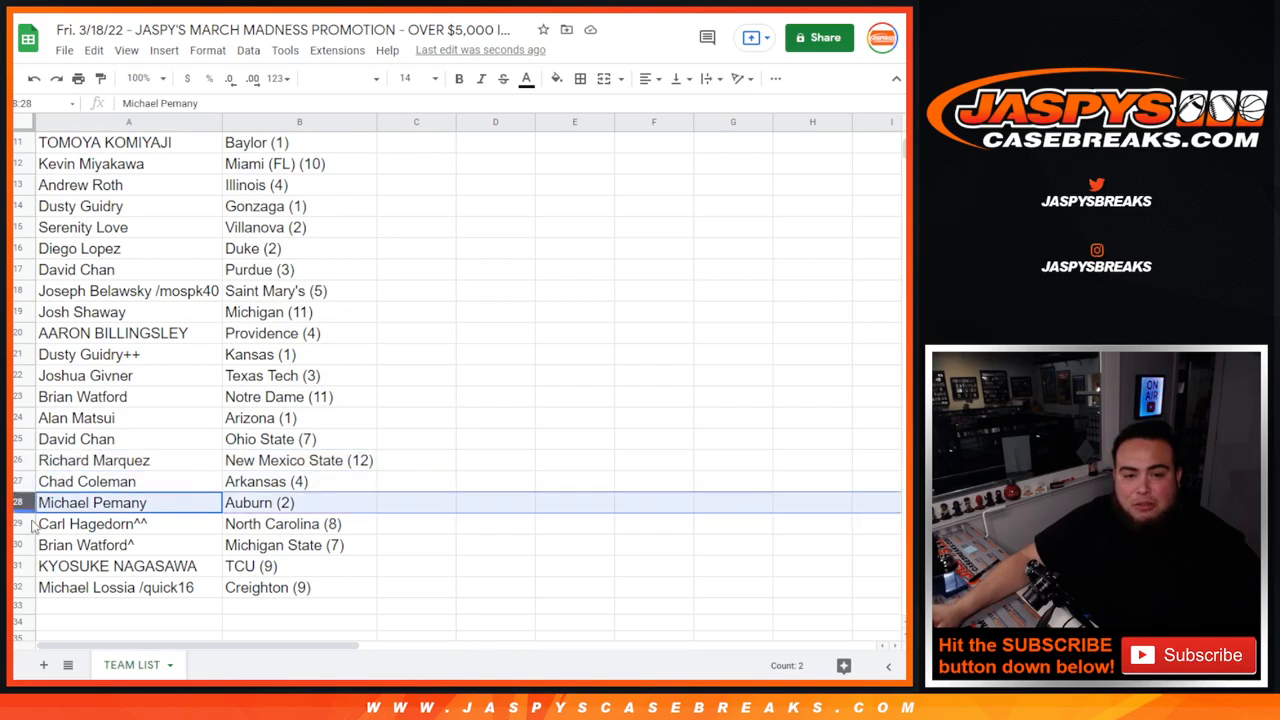
{"action": "left_click", "coordinate": [128, 524]}
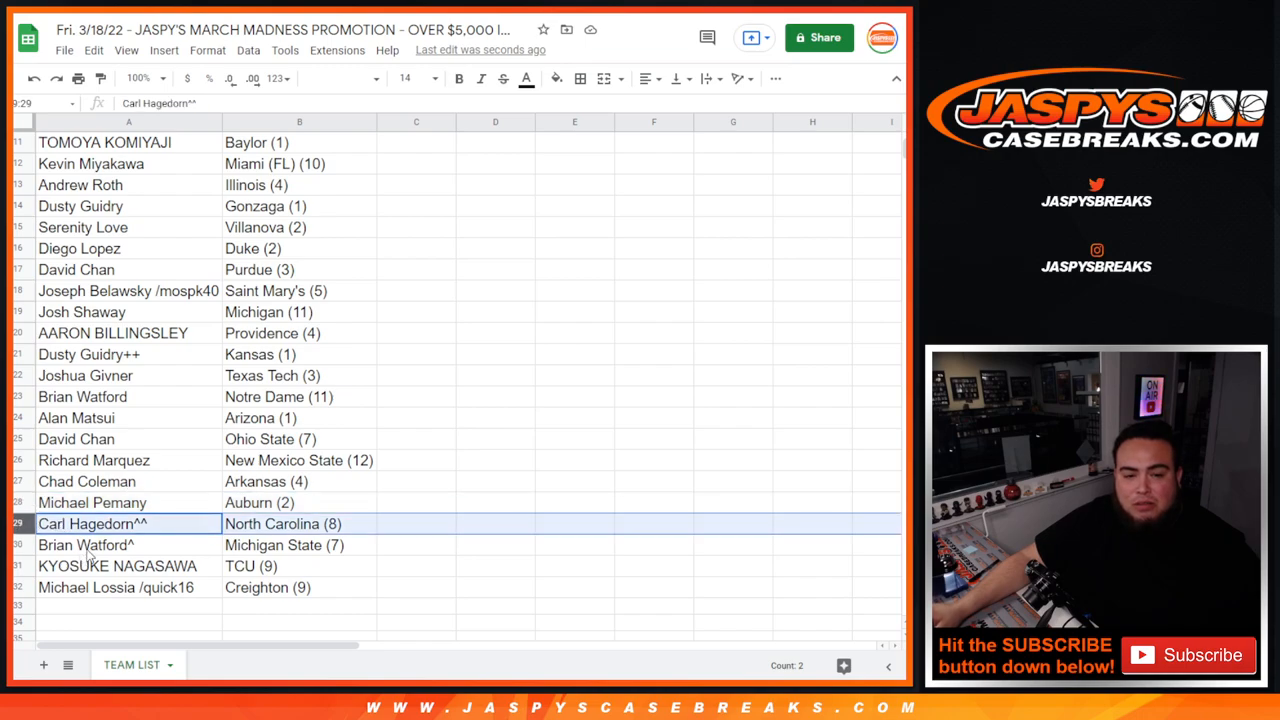
{"action": "left_click", "coordinate": [85, 545]}
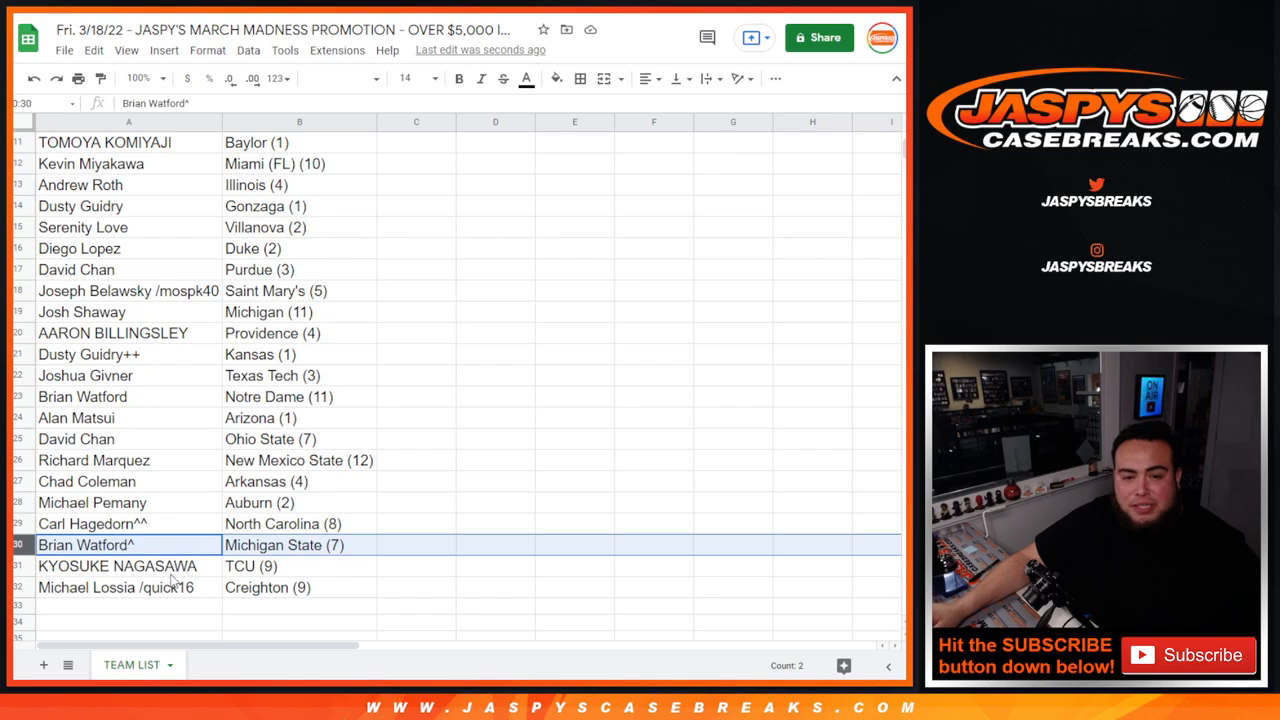
{"action": "left_click", "coordinate": [120, 566]}
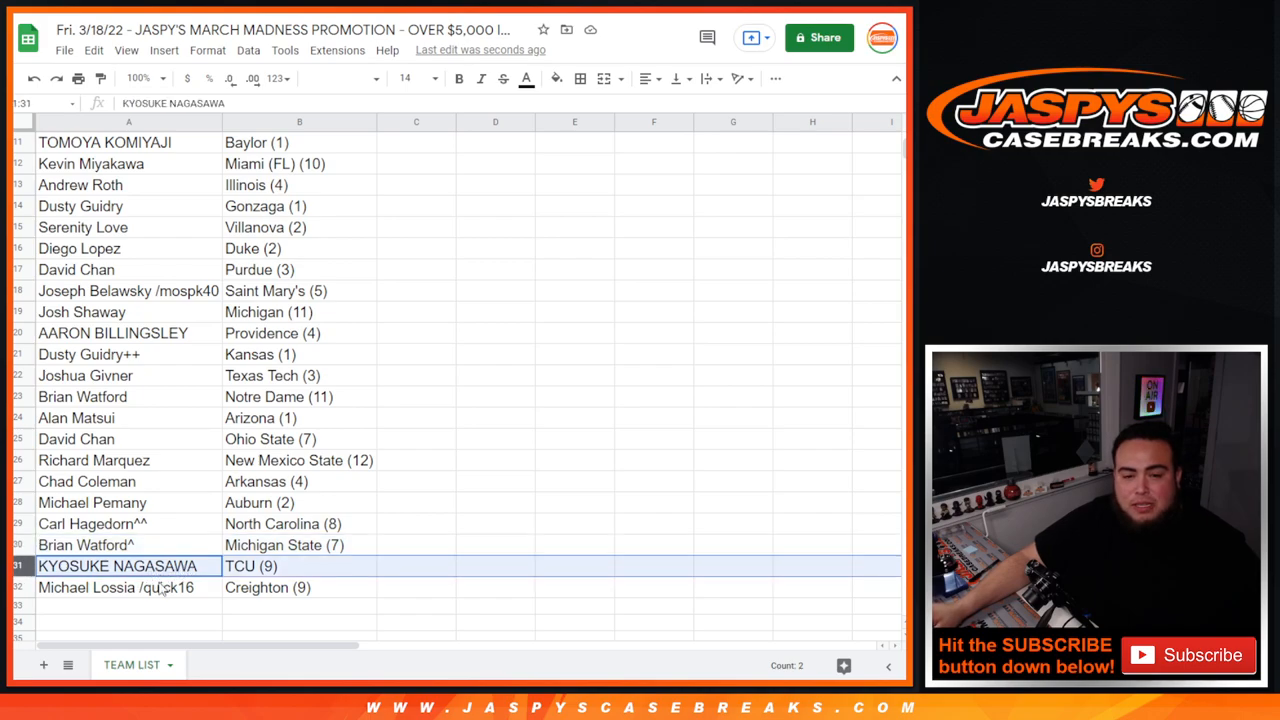
{"action": "left_click", "coordinate": [128, 587]}
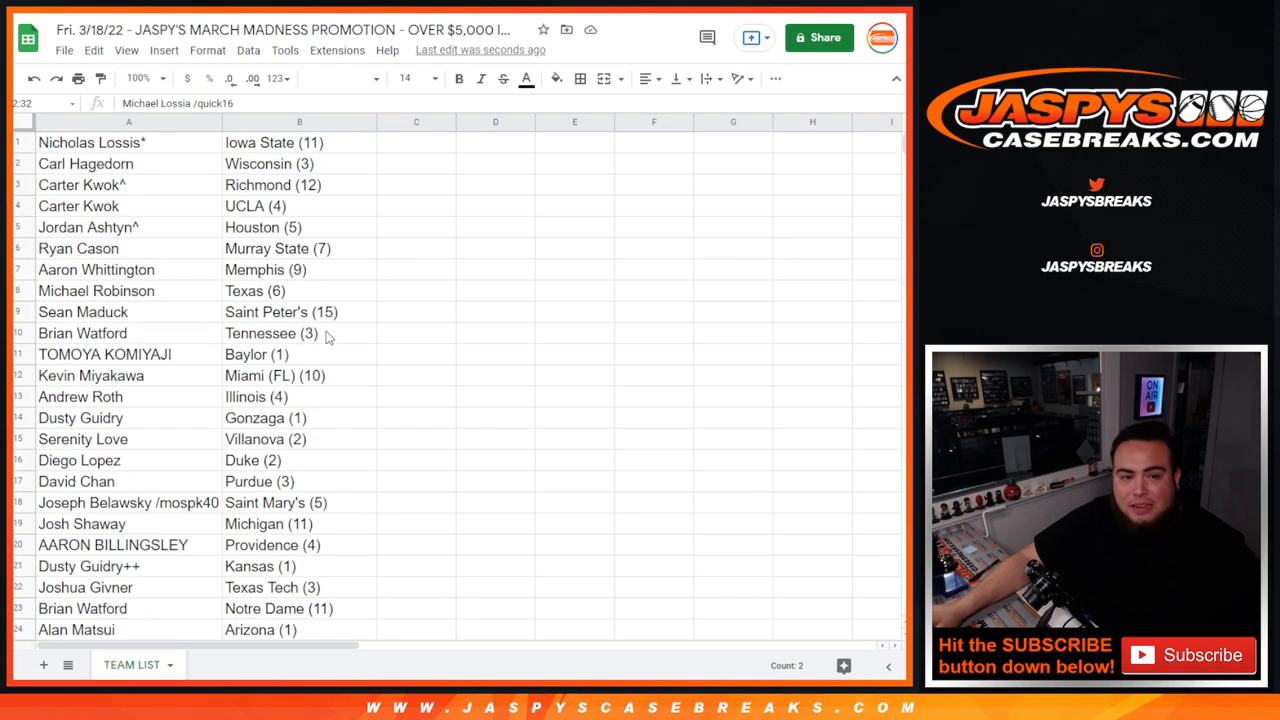
Step: Sort the sheet A to Z by column B and center-align A1:B32
{"action": "right_click", "coordinate": [299, 121]}
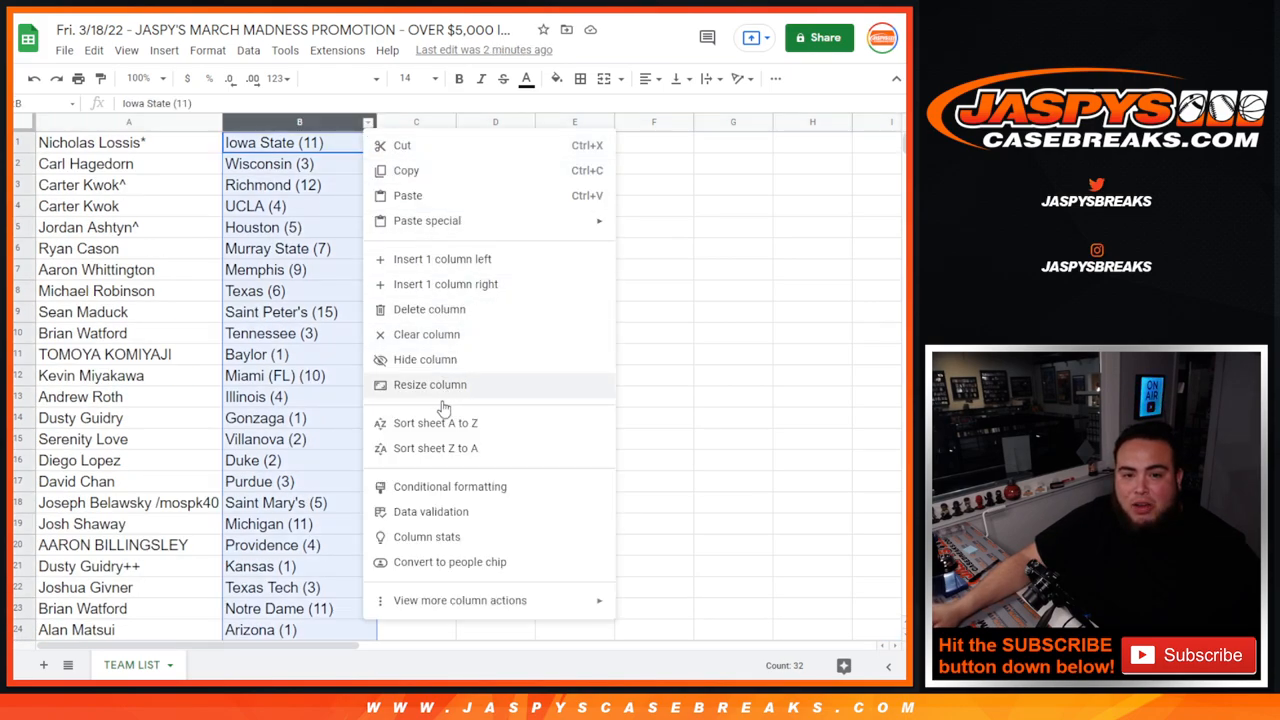
{"action": "left_click", "coordinate": [434, 422]}
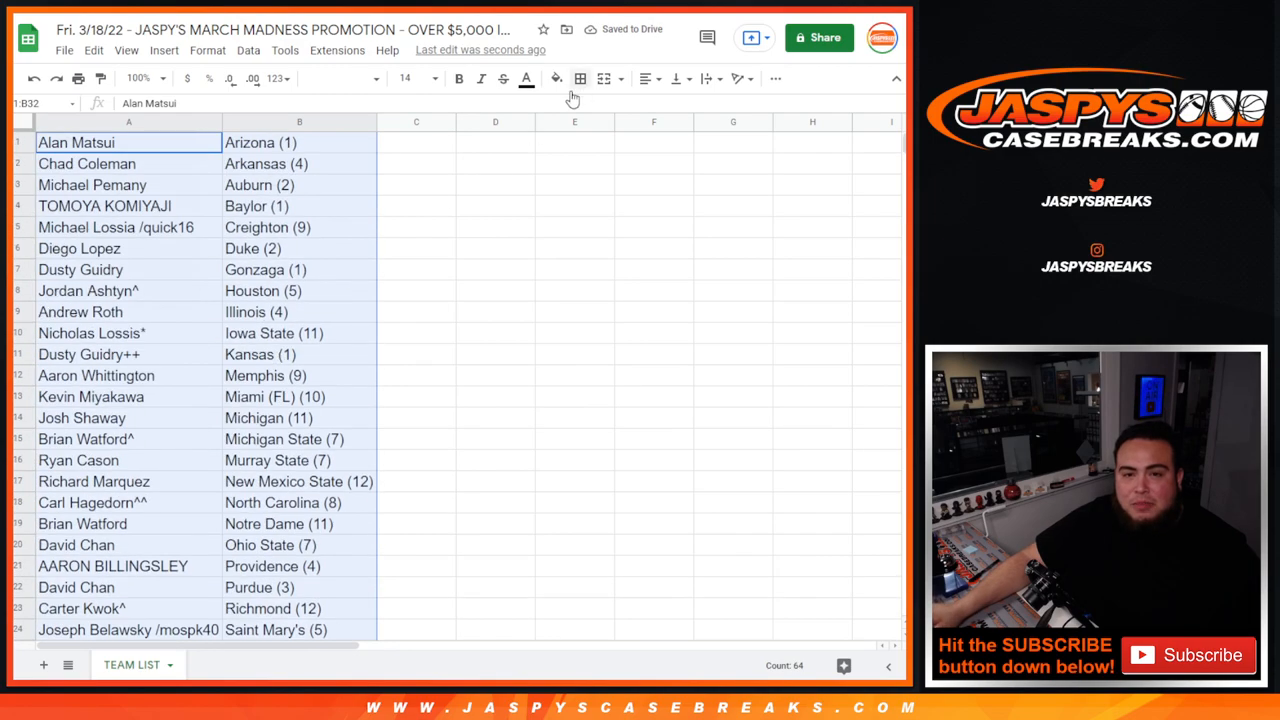
{"action": "left_click", "coordinate": [645, 78]}
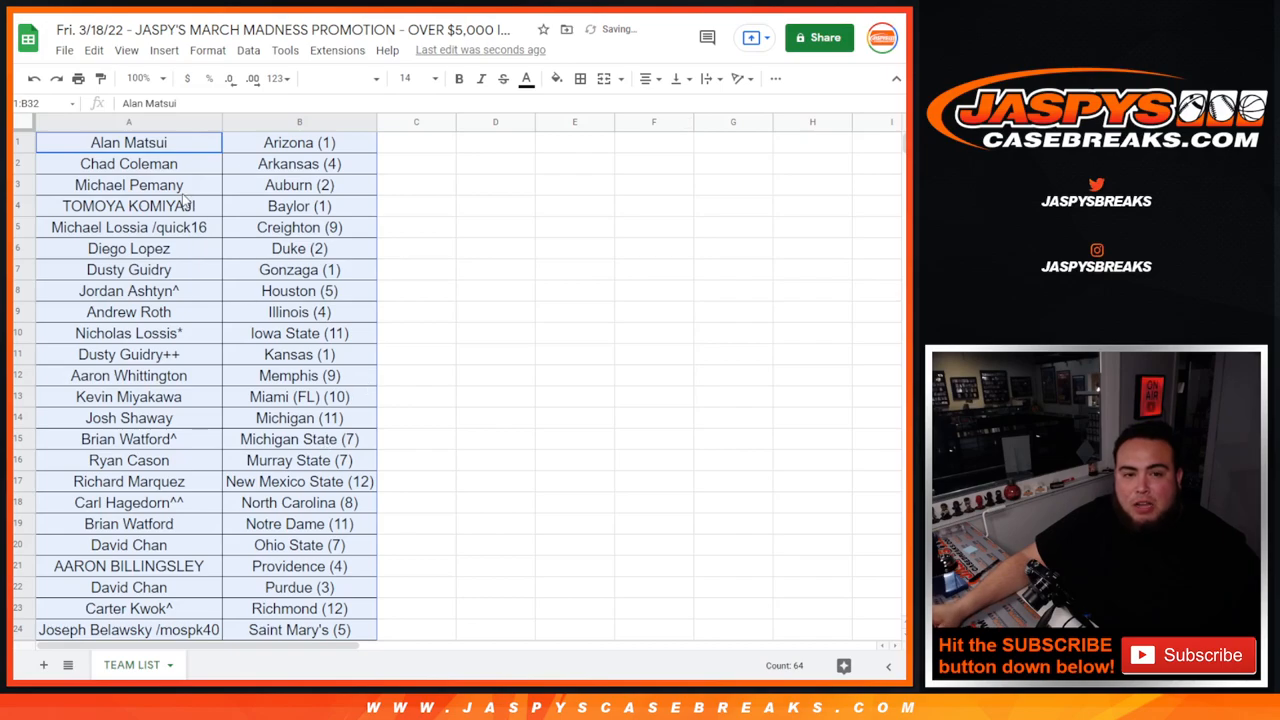
{"action": "scroll", "scroll_direction": "down", "scroll_amount": 3}
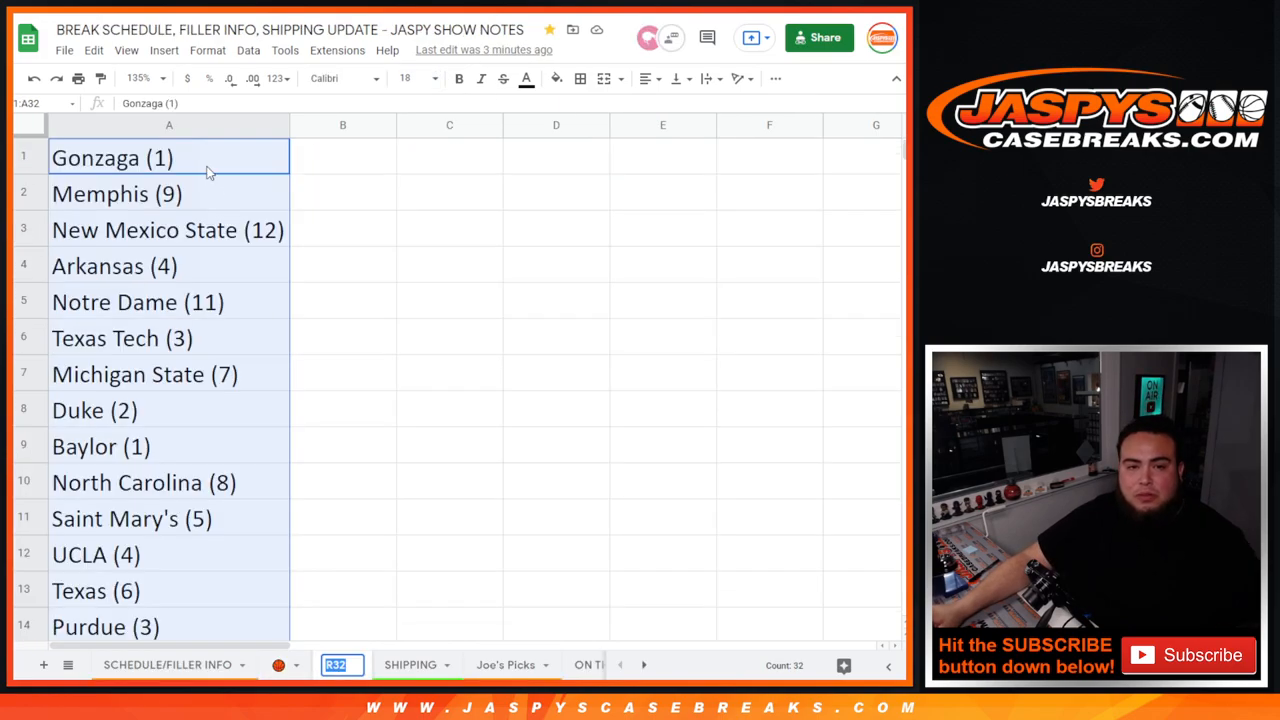
Step: Replace the old team-only list in the R32 show-notes tab with the sorted pairings
{"action": "scroll", "scroll_direction": "down", "scroll_amount": 3}
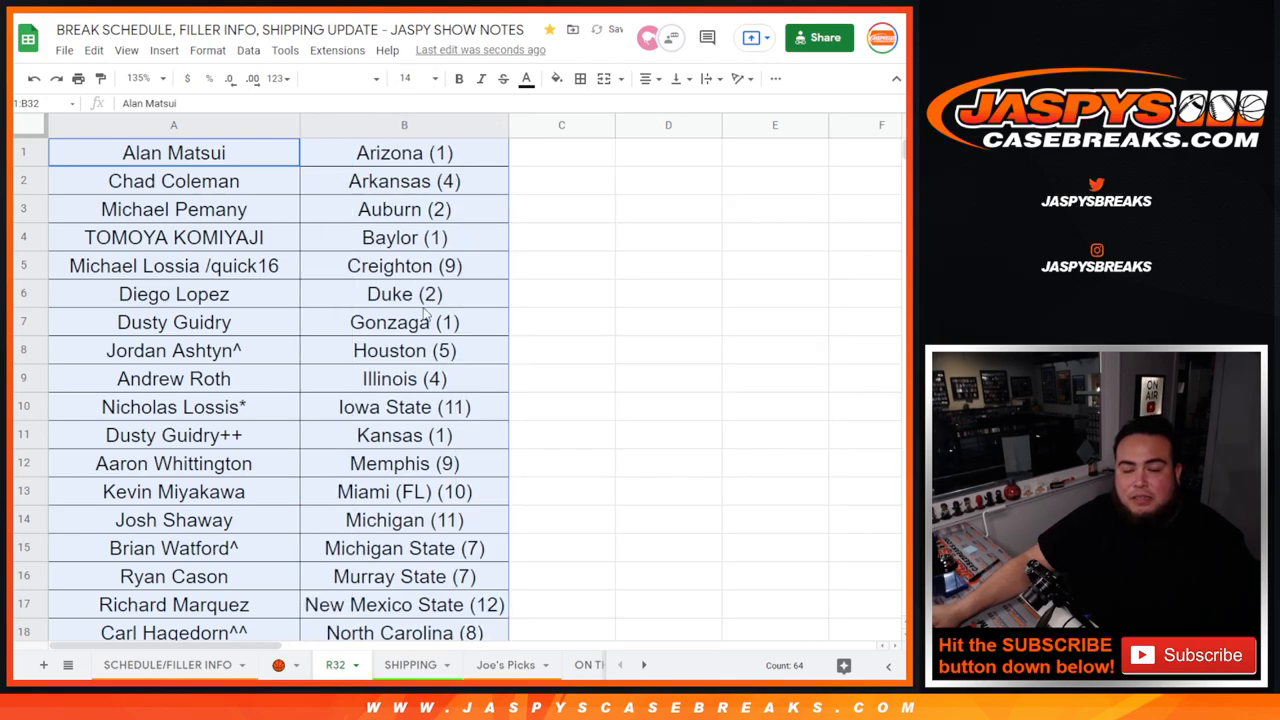
{"action": "scroll", "scroll_direction": "down", "scroll_amount": 3}
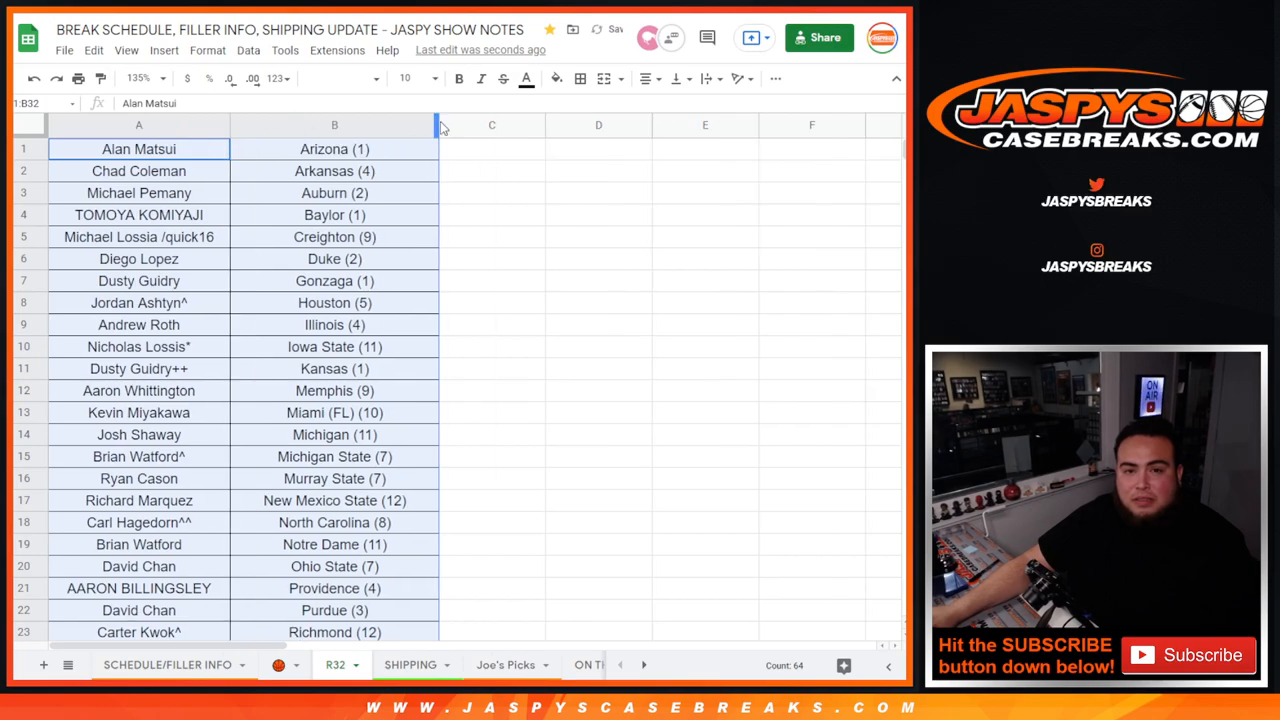
{"action": "left_click", "coordinate": [305, 124]}
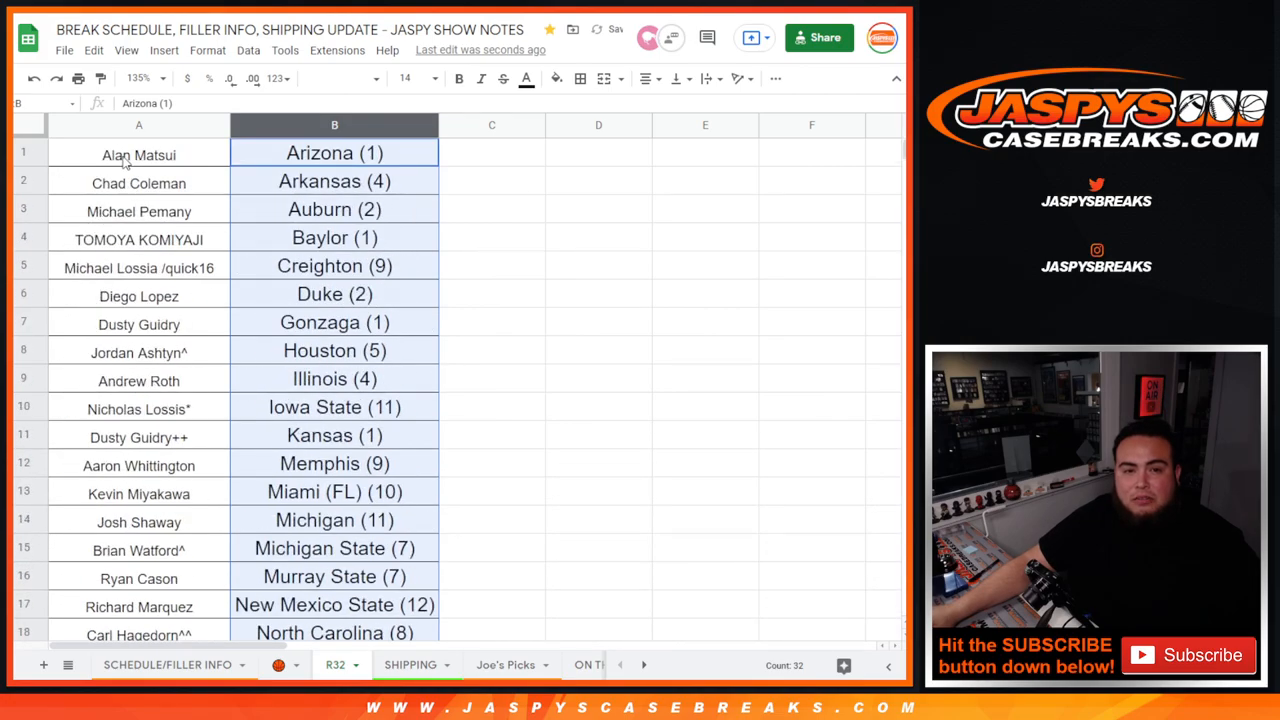
{"action": "scroll", "scroll_direction": "down", "scroll_amount": 3}
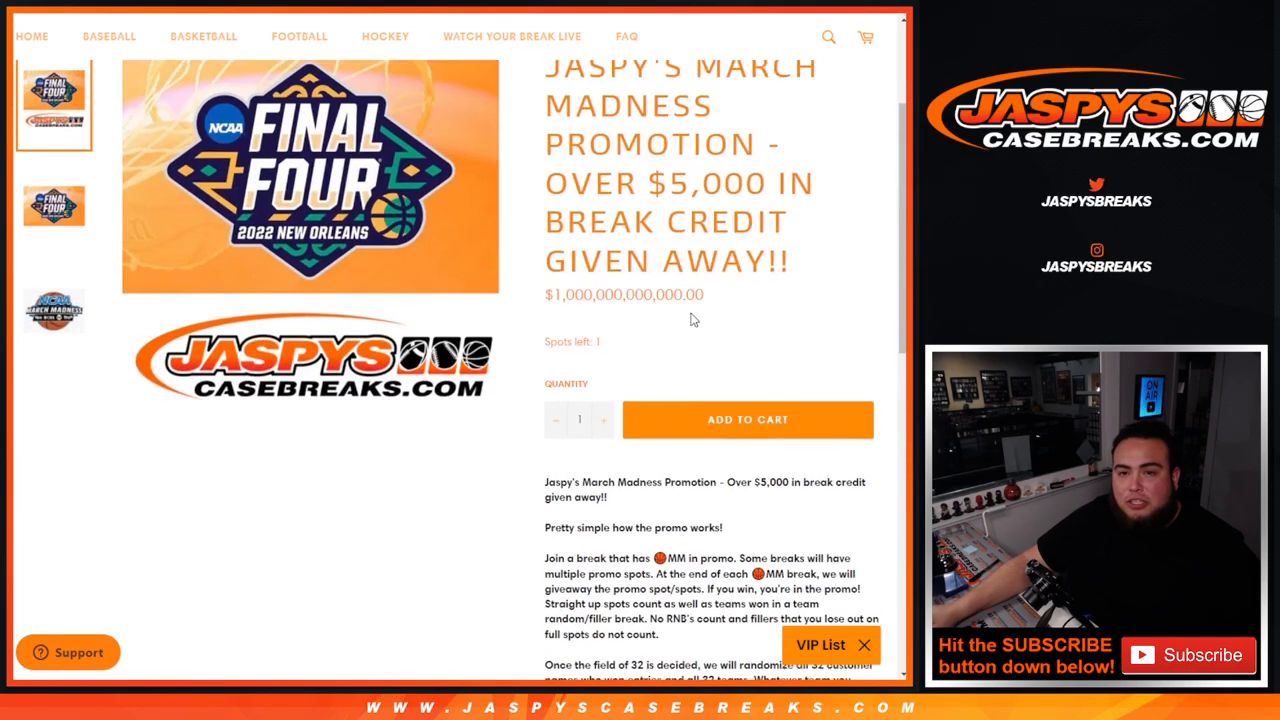
Step: Scroll the jaspyscasebreaks.com March Madness product page to its promo rules
{"action": "scroll", "scroll_direction": "down", "scroll_amount": 3}
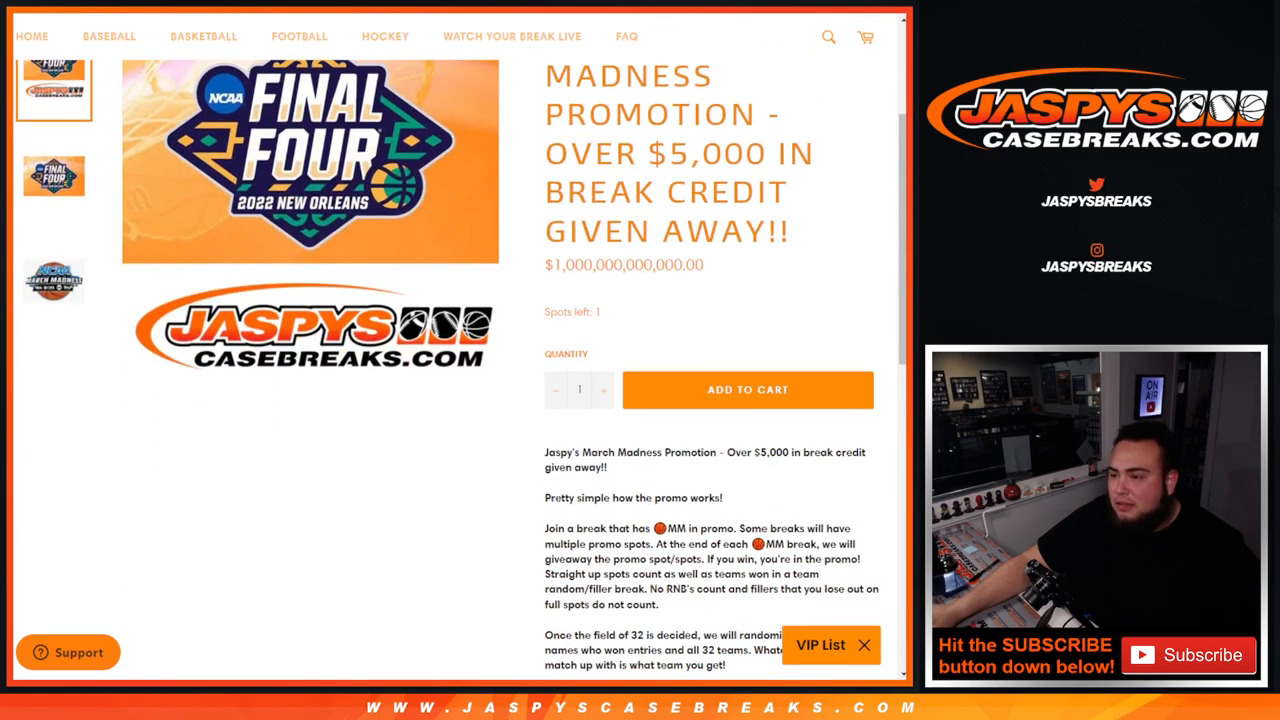